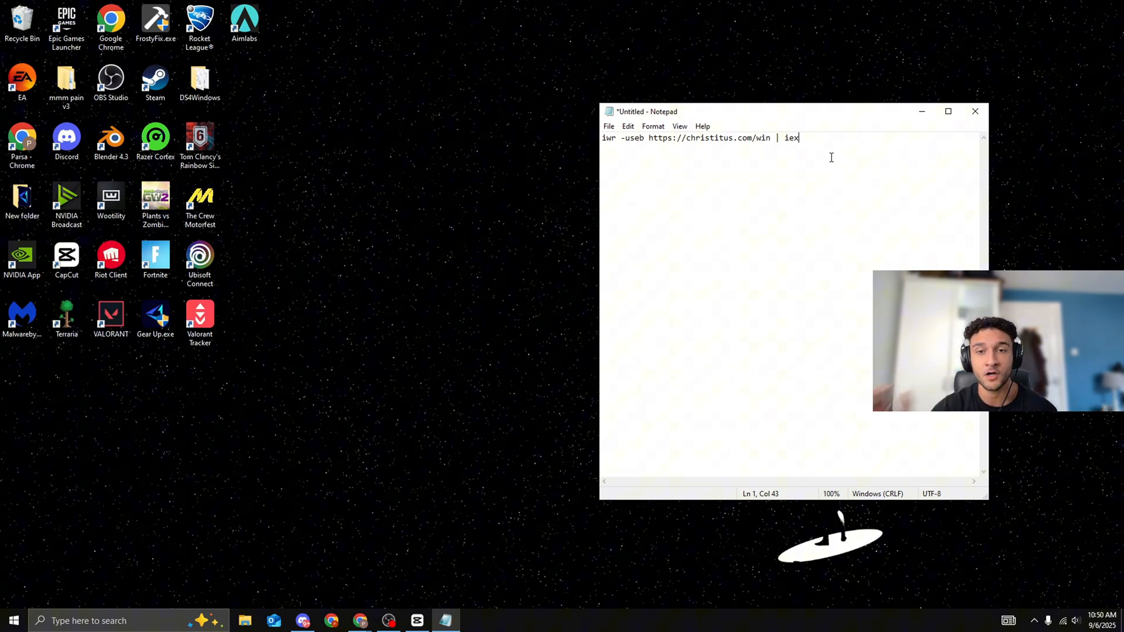
mouse_move(625, 248)
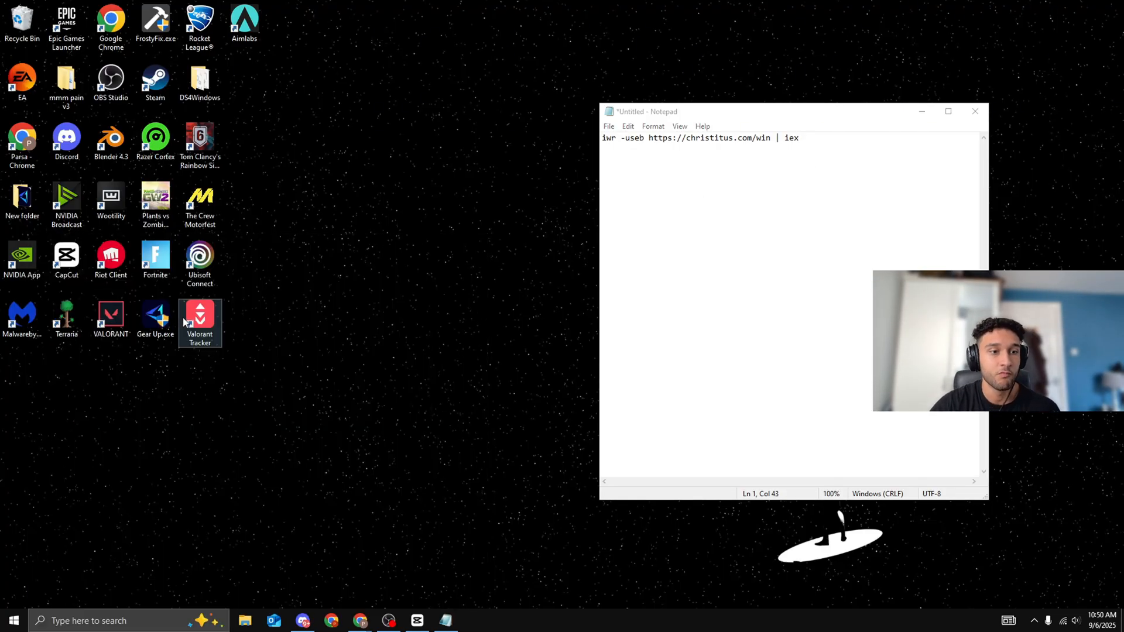
- Launch Windows PowerShell as administrator beside the Notepad holding the download command
left_click(475, 621)
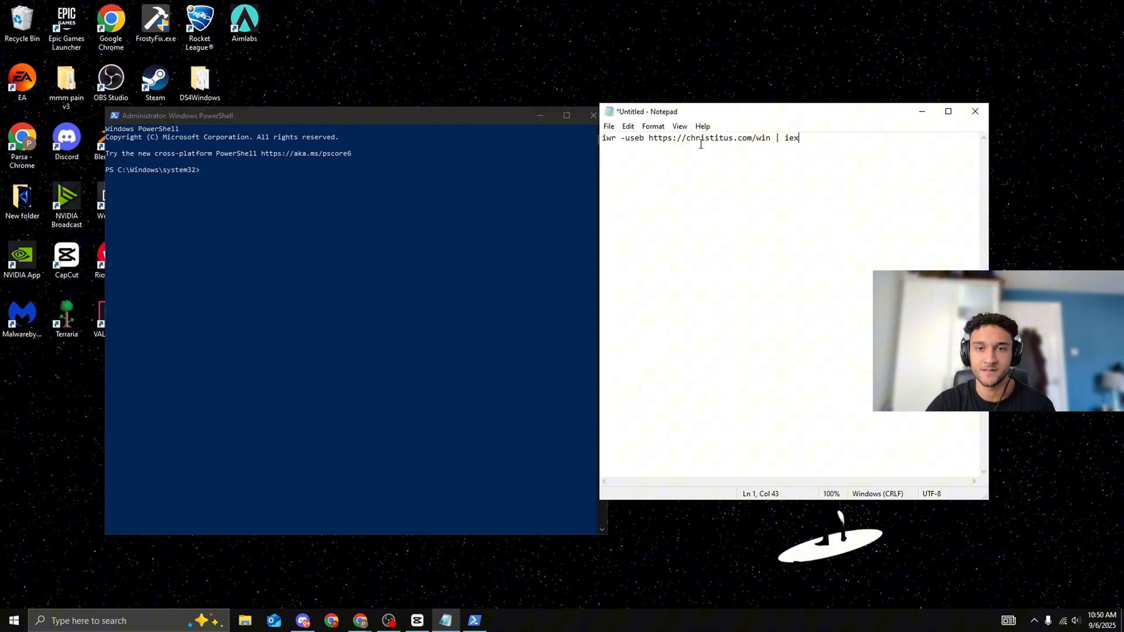
key("ctrl+a")
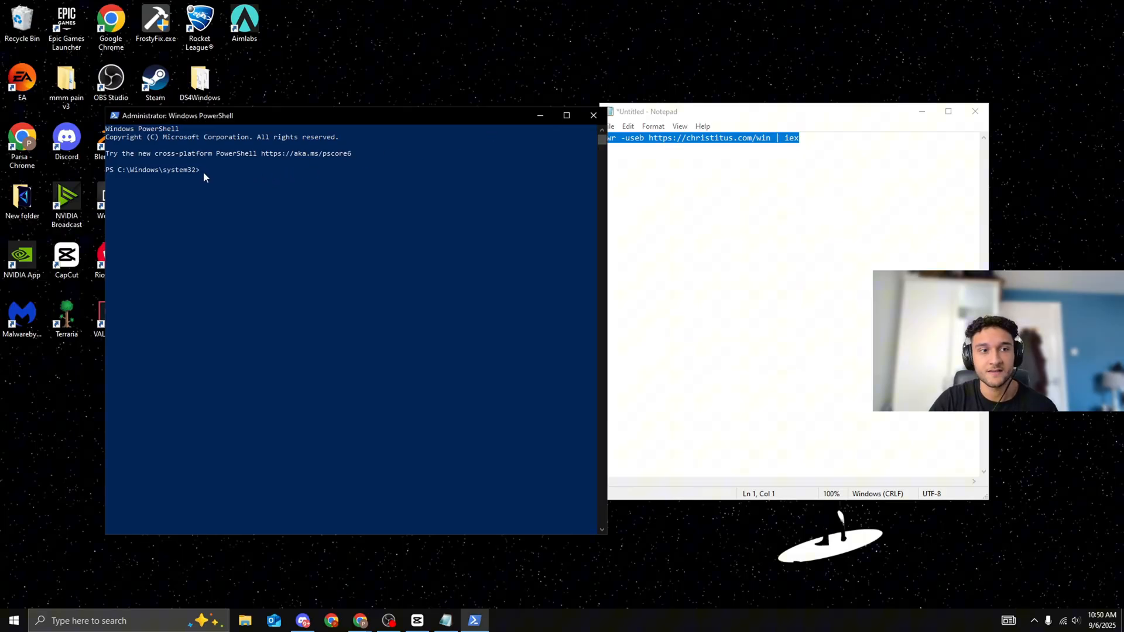
type("iwr -useb https://christitus.com/win | iex")
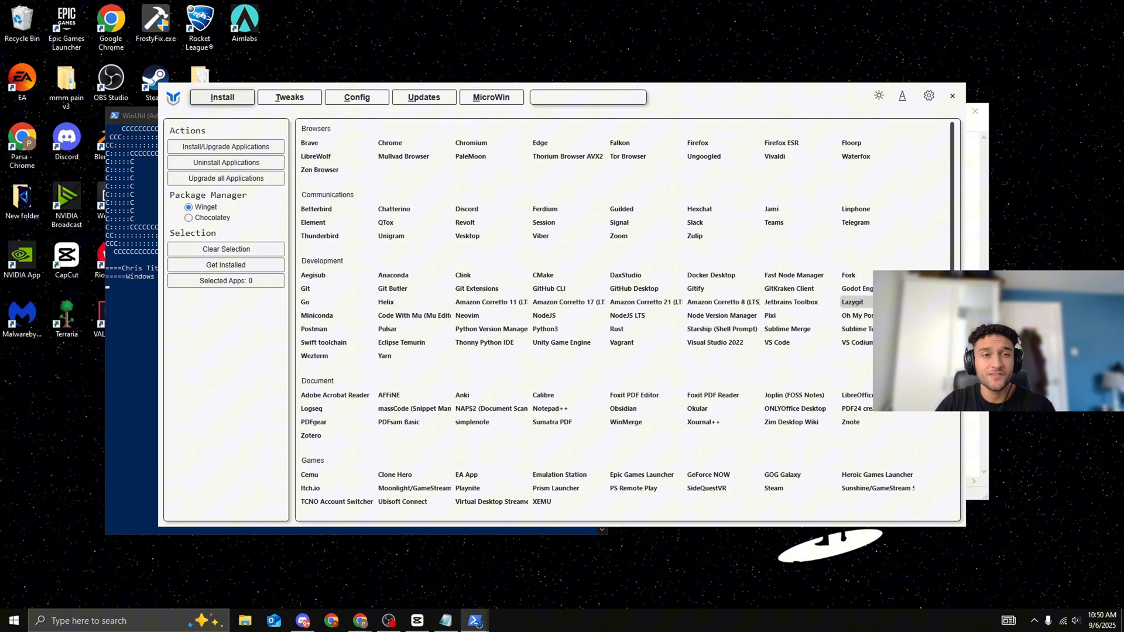
mouse_move(746, 302)
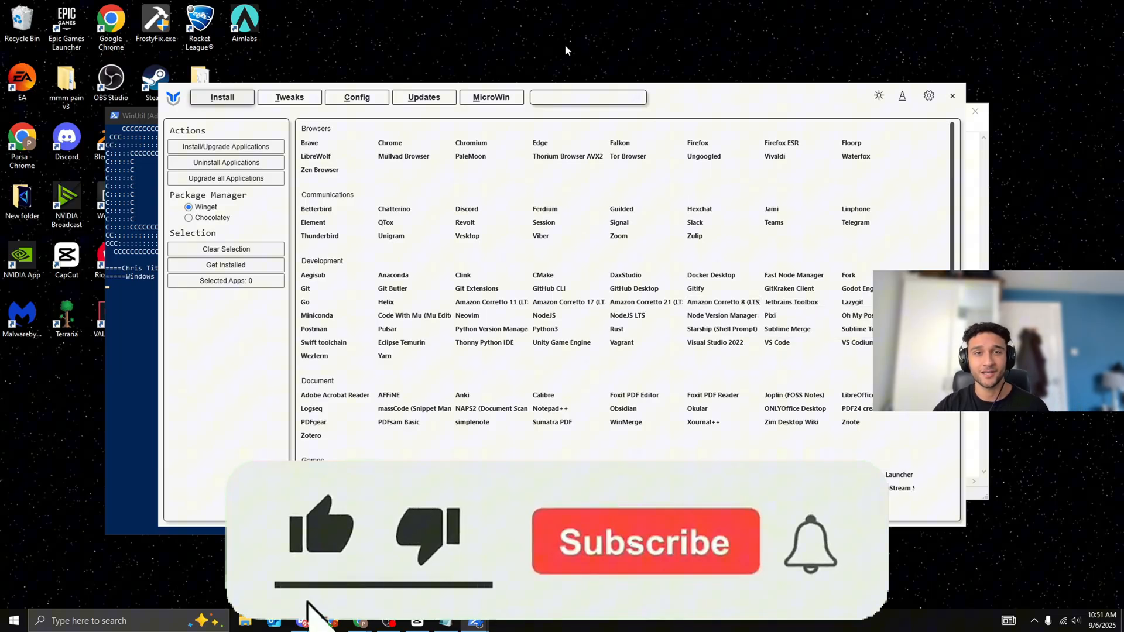
- Switch WinUtil from the Install list to the Tweaks page
left_click(646, 543)
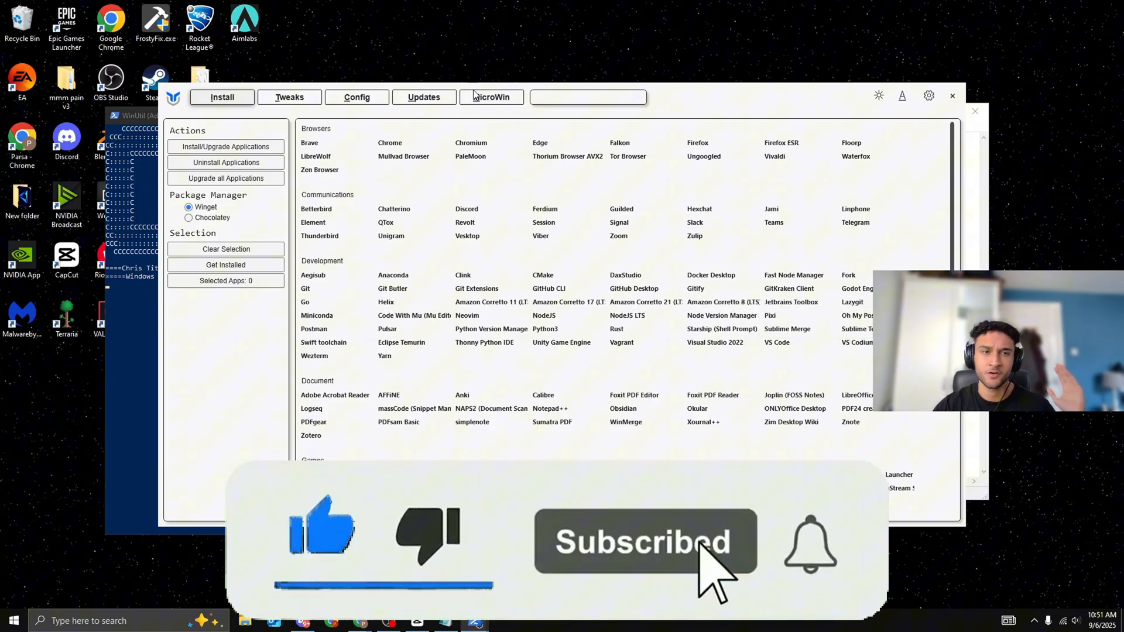
left_click(289, 97)
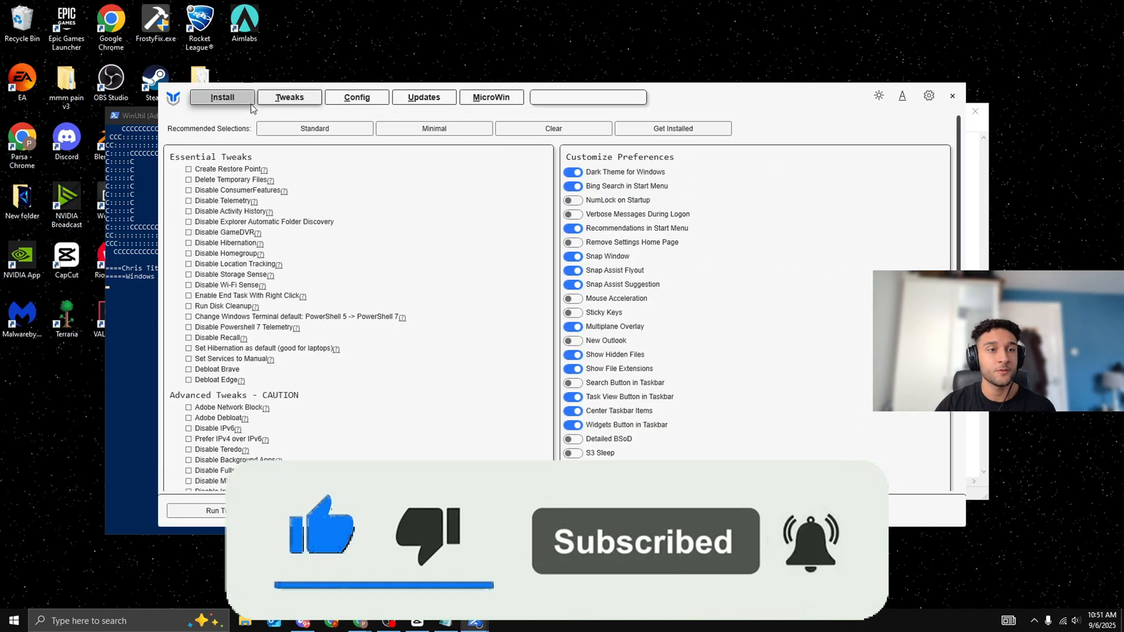
- Check all Essential Tweaks, leaving Disable Hibernation unticked
left_click(289, 97)
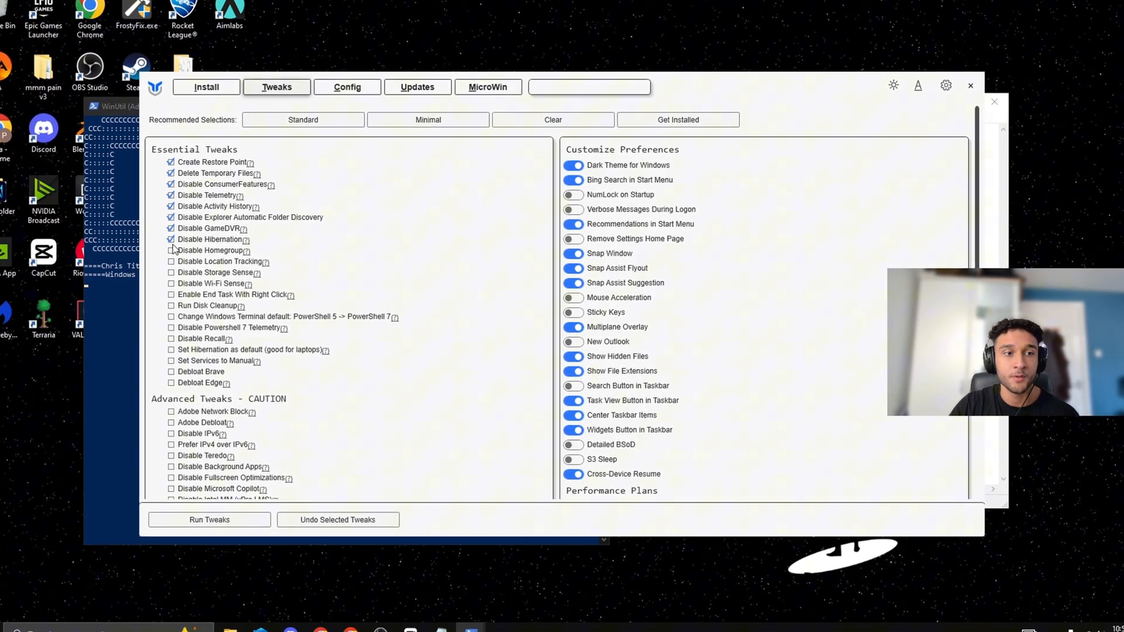
left_click(189, 295)
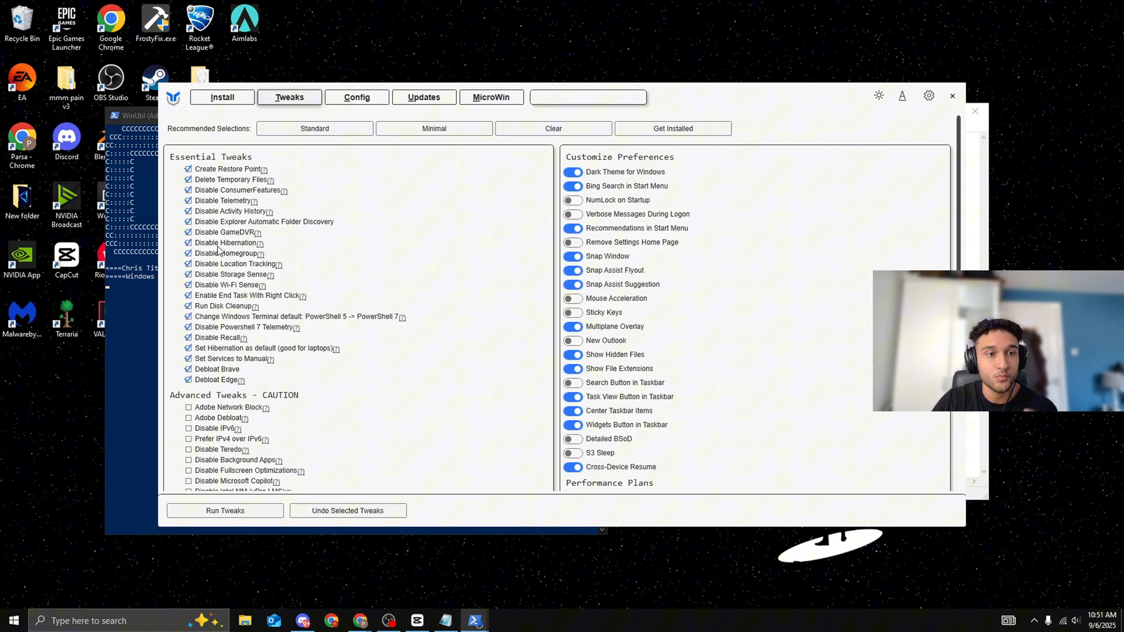
left_click(188, 243)
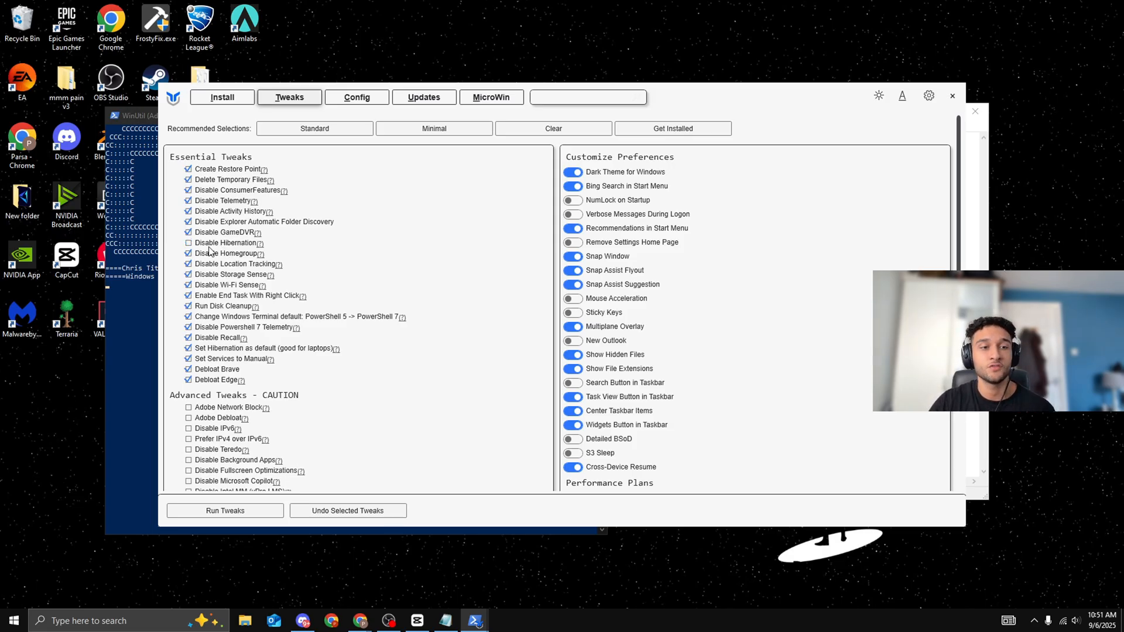
mouse_move(213, 253)
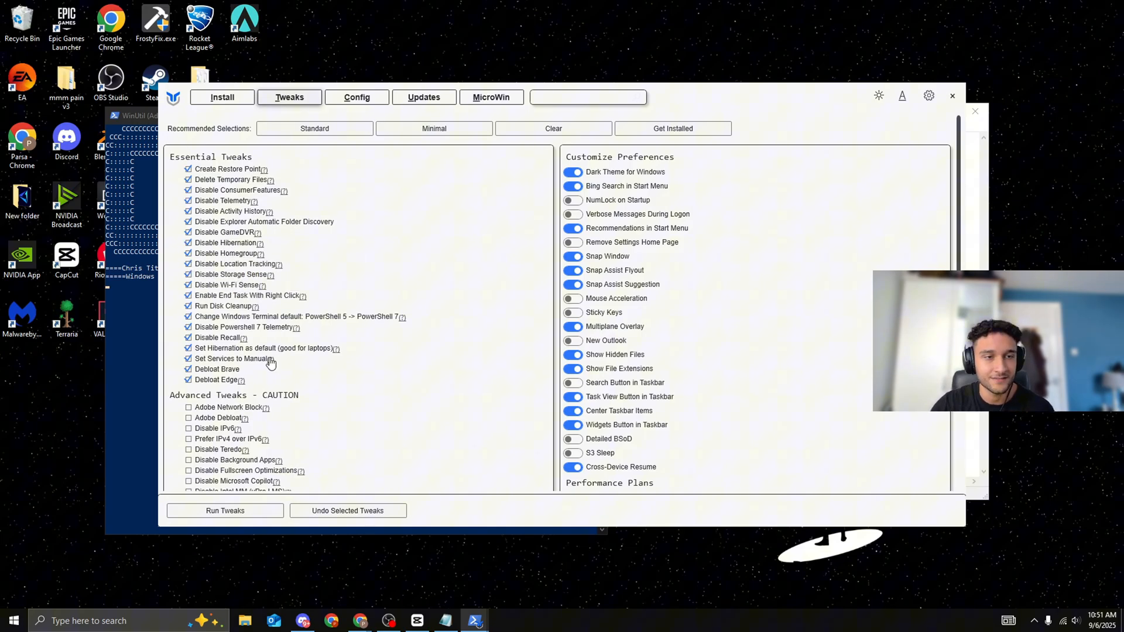
mouse_move(285, 197)
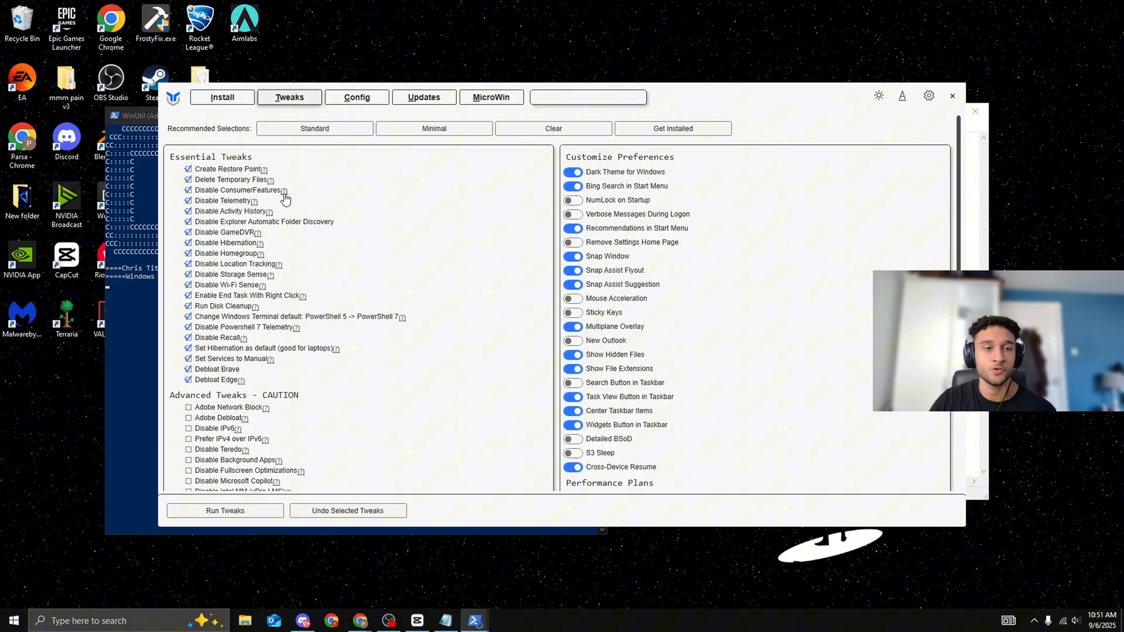
- Check Adobe Network Block and Adobe Debloat under Advanced Tweaks
scroll("down", 3)
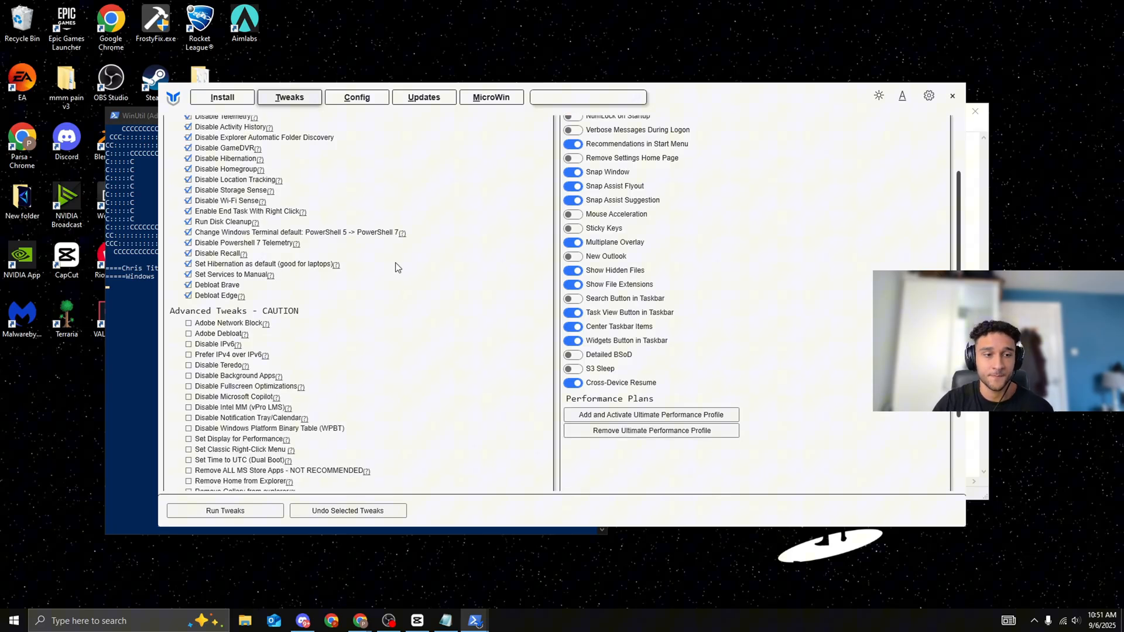
scroll("down", 3)
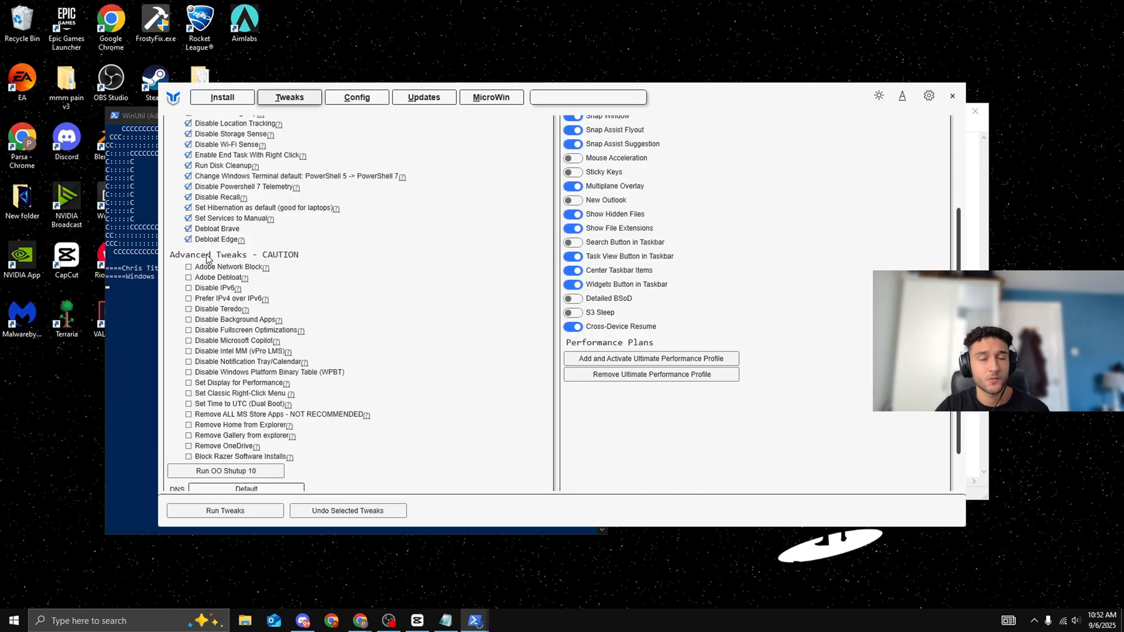
mouse_move(227, 352)
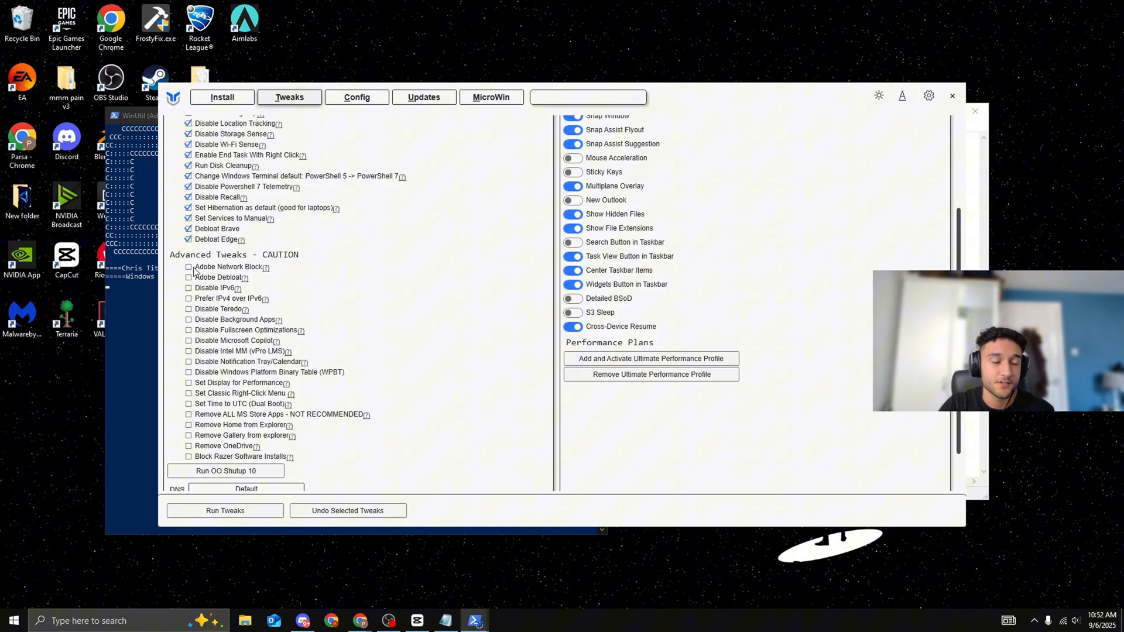
left_click(188, 267)
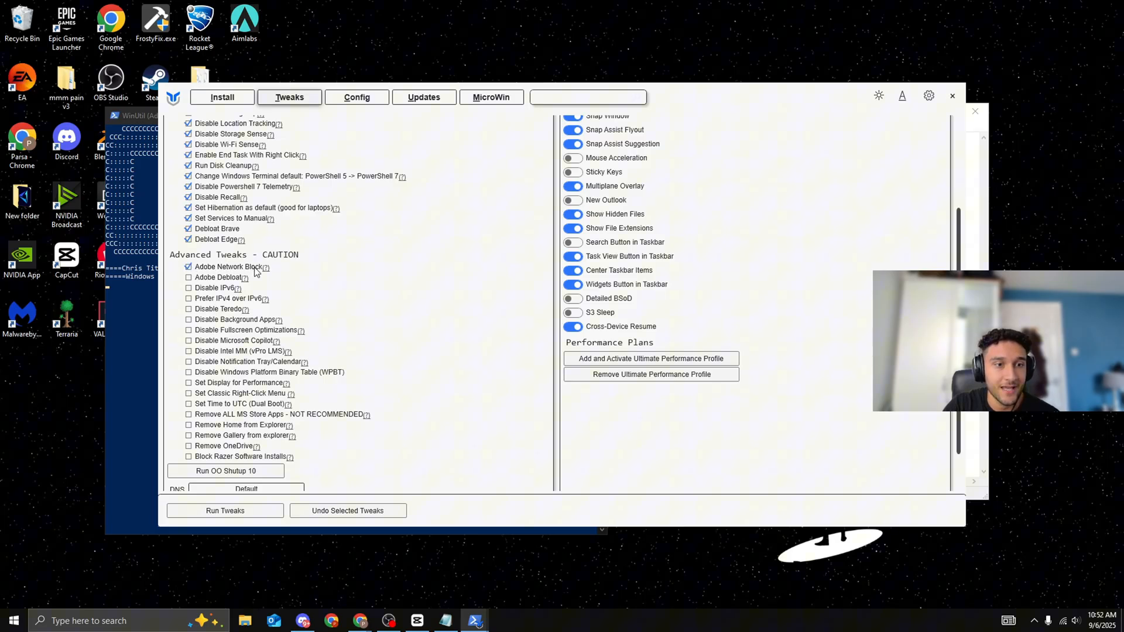
mouse_move(306, 277)
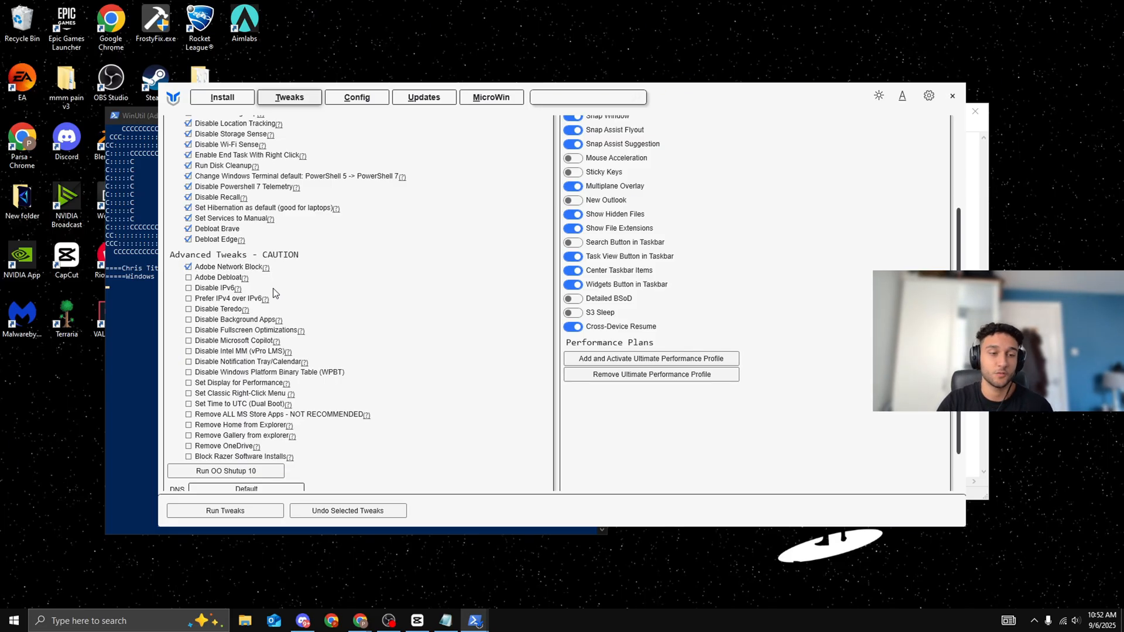
mouse_move(209, 277)
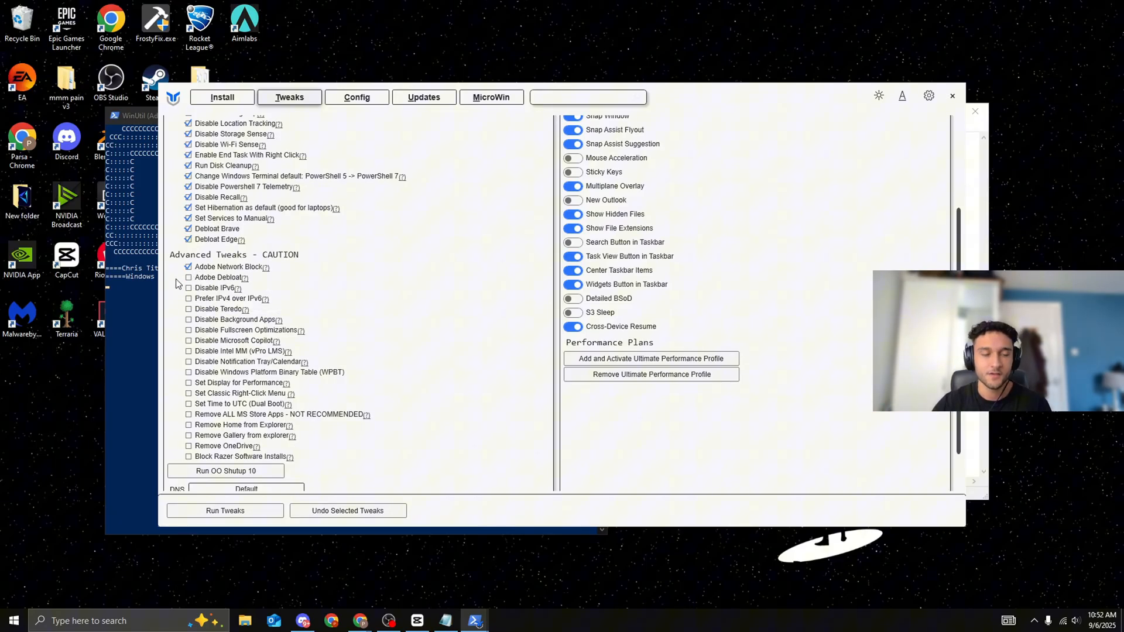
left_click(188, 278)
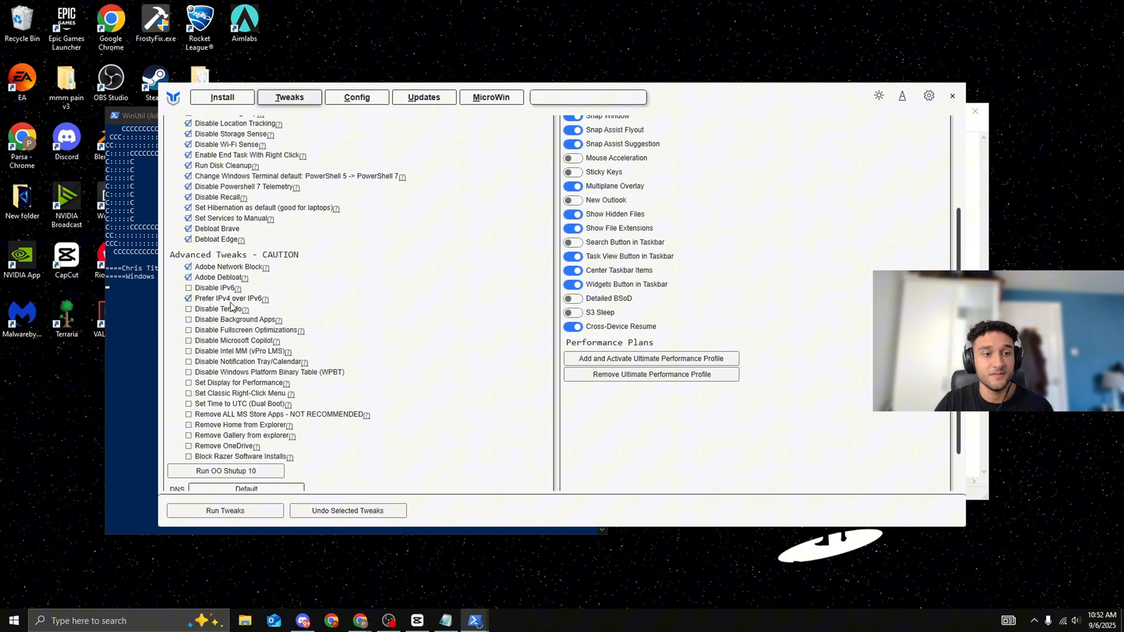
mouse_move(264, 299)
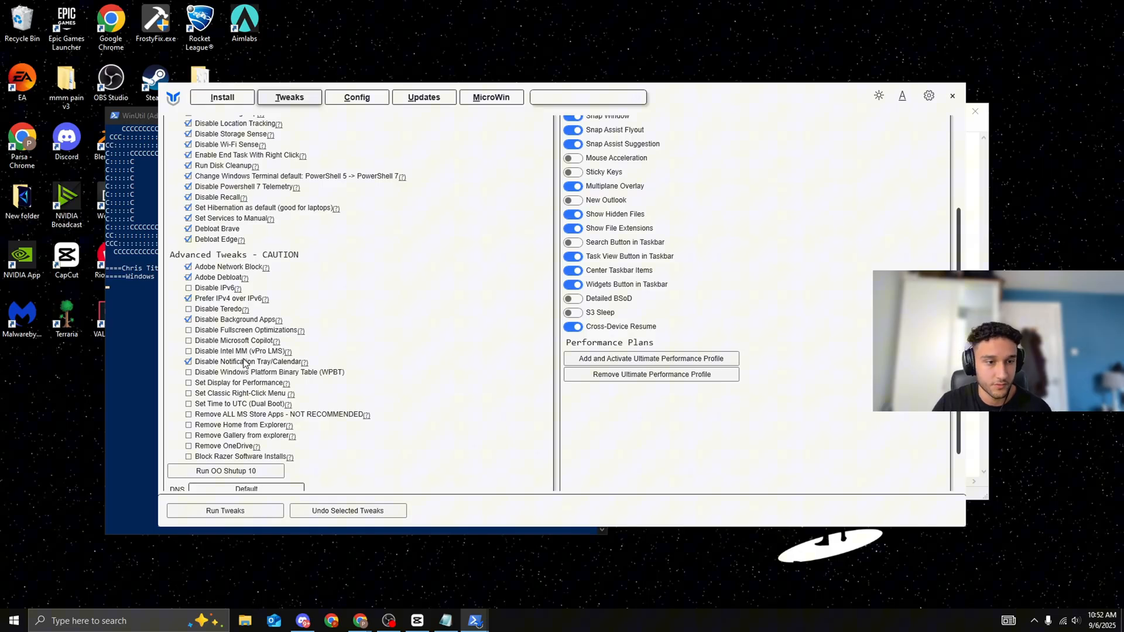
- Check the Remove OneDrive advanced tweak
scroll("down", 3)
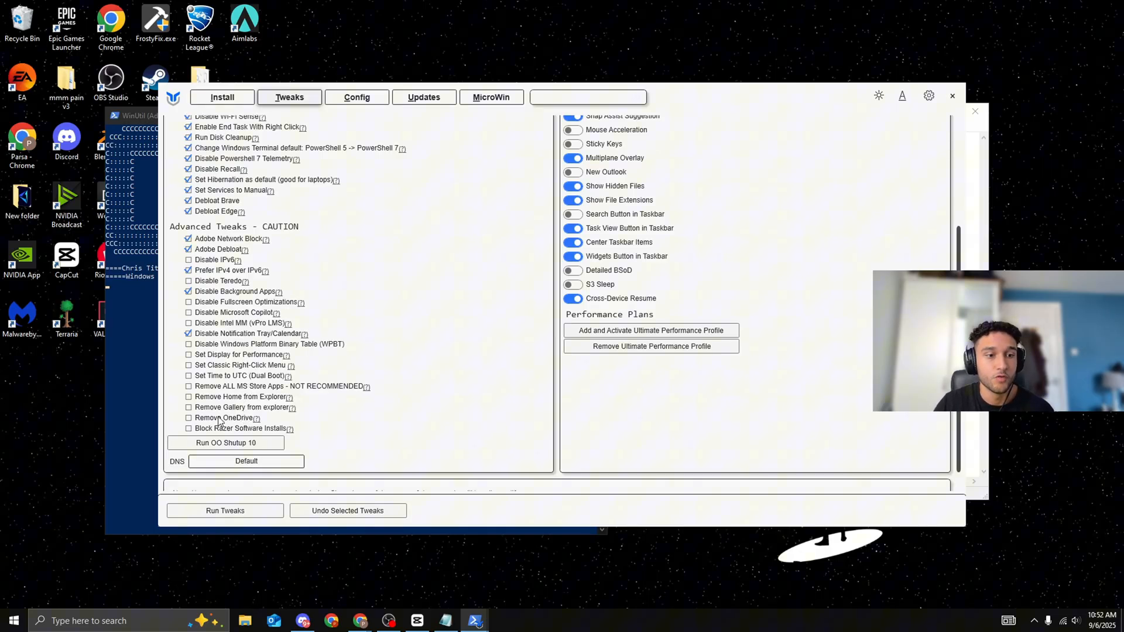
left_click(188, 418)
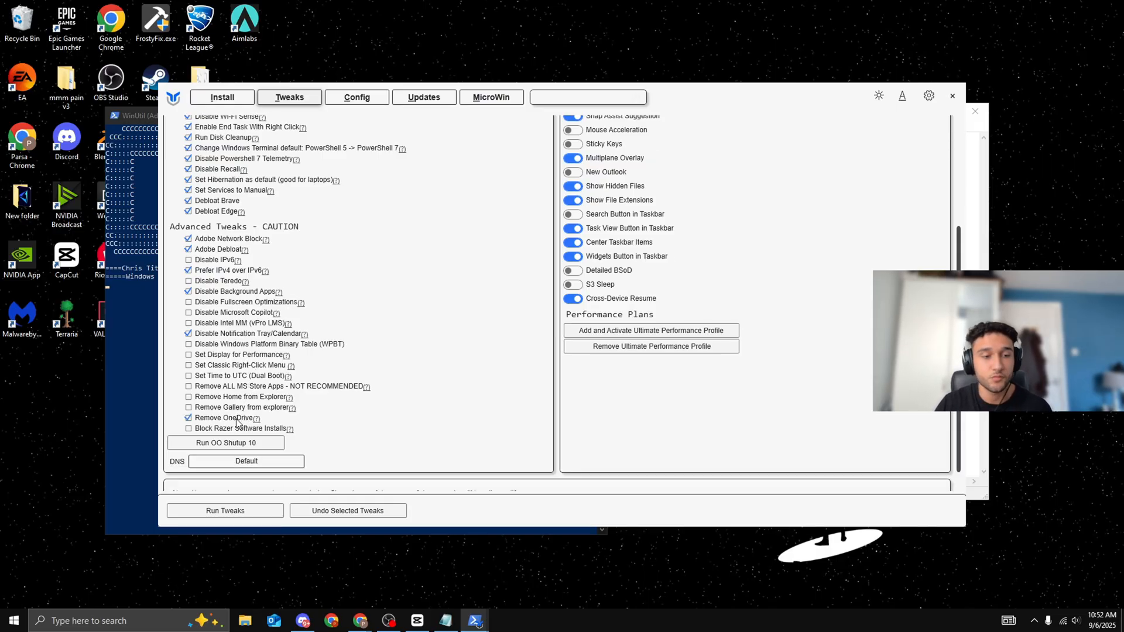
mouse_move(237, 410)
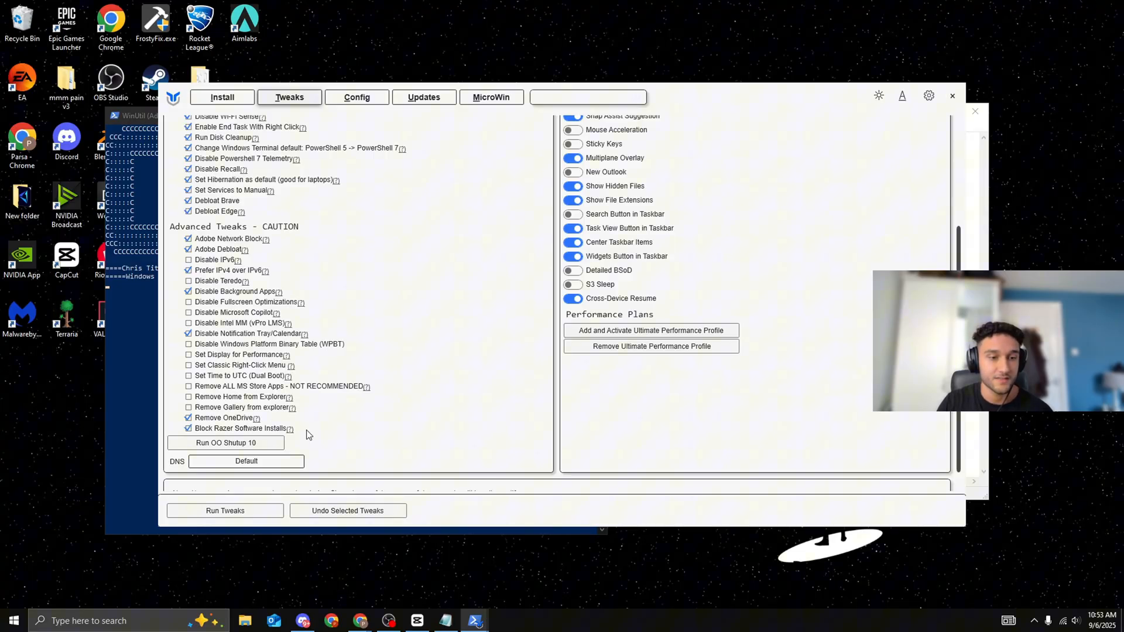
mouse_move(288, 428)
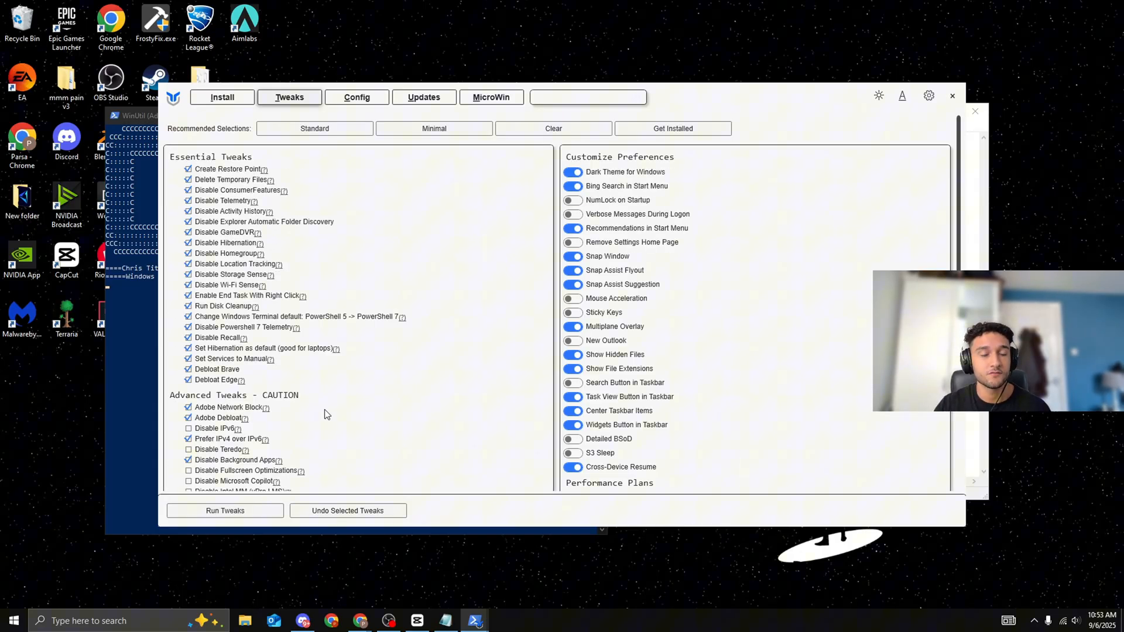
mouse_move(333, 410)
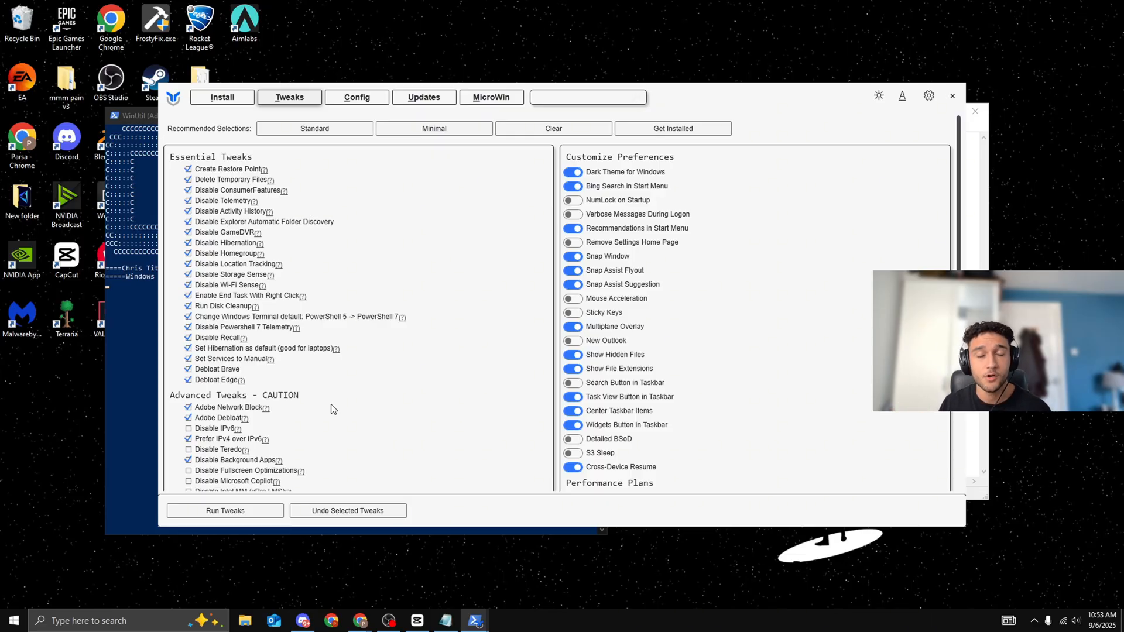
mouse_move(382, 320)
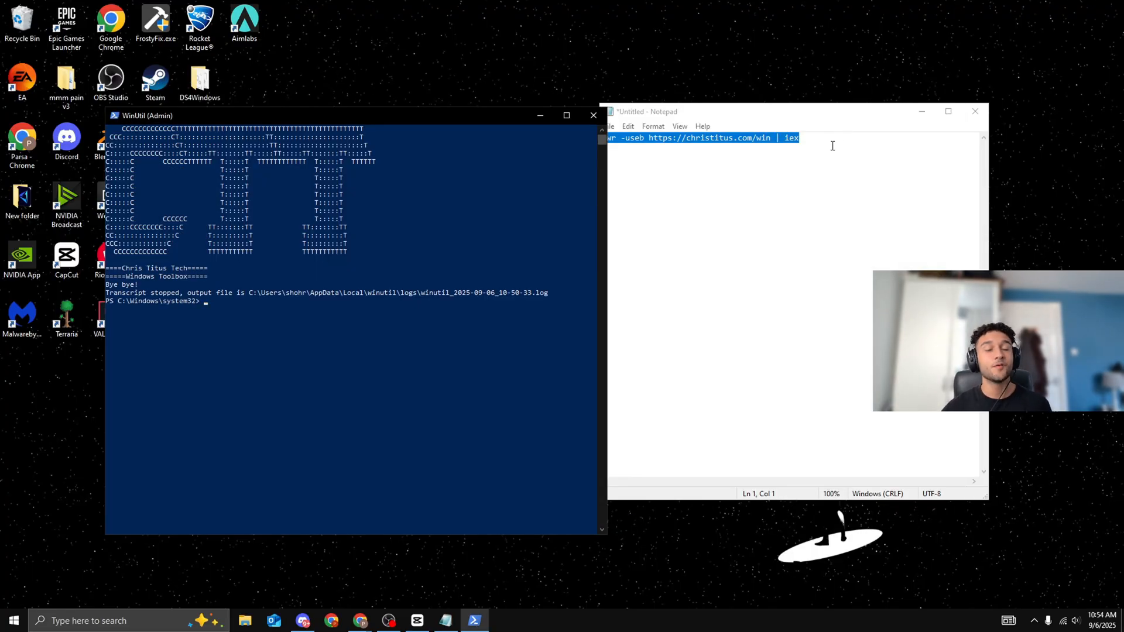
mouse_move(499, 120)
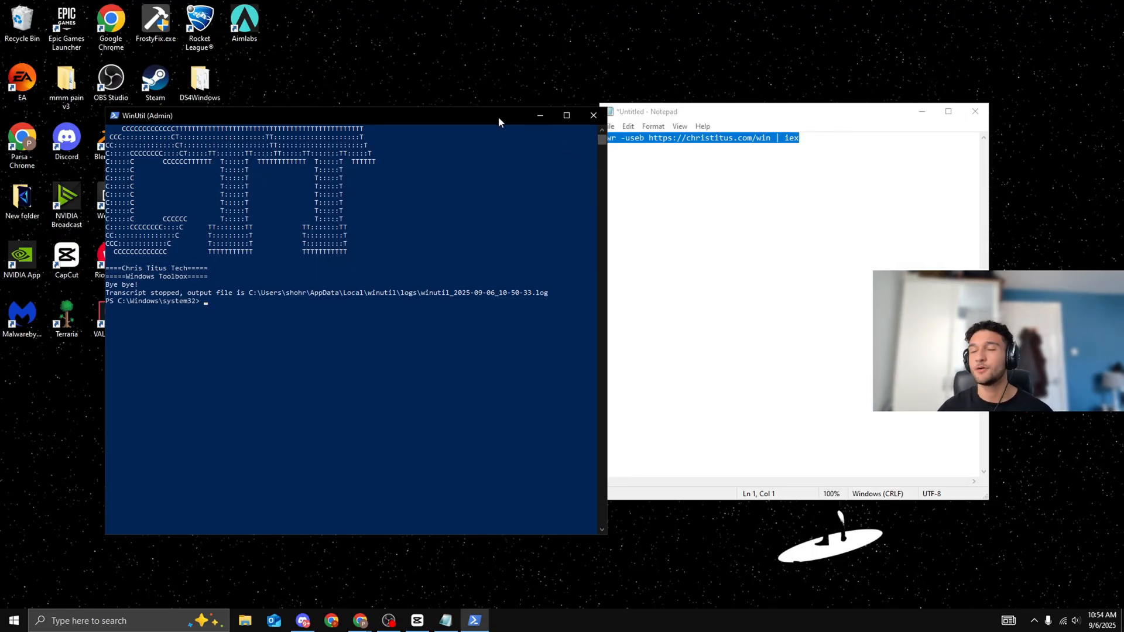
mouse_move(520, 128)
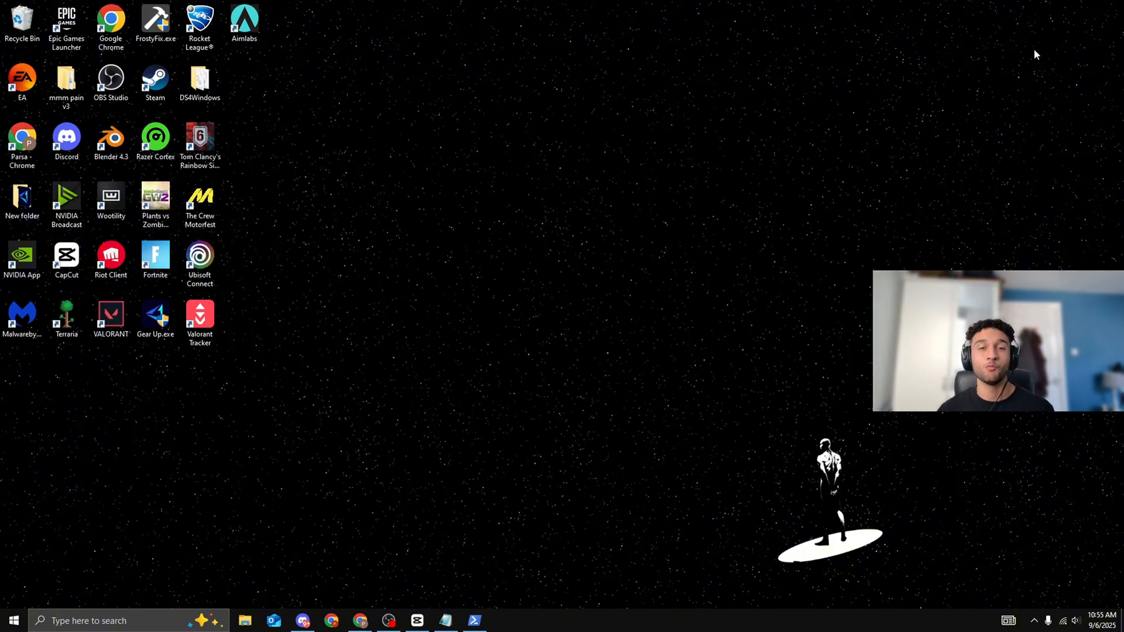
mouse_move(732, 398)
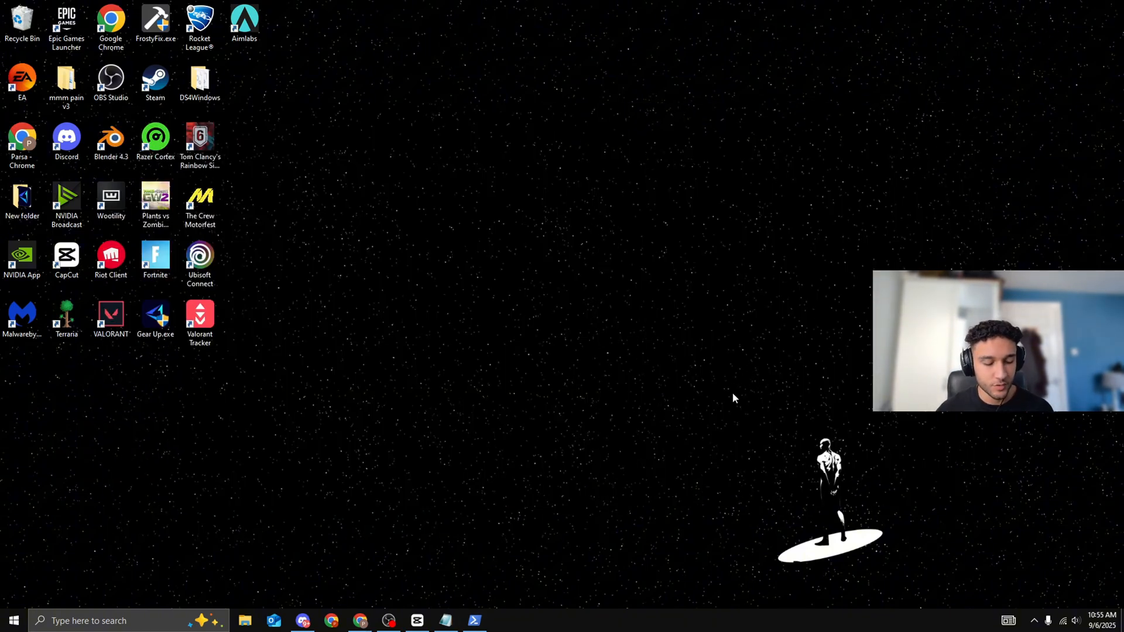
- Bring up the Run dialog for the systempropertiesperformance.exe command
key("Win+r")
type("systempropertiesperformance.exe")
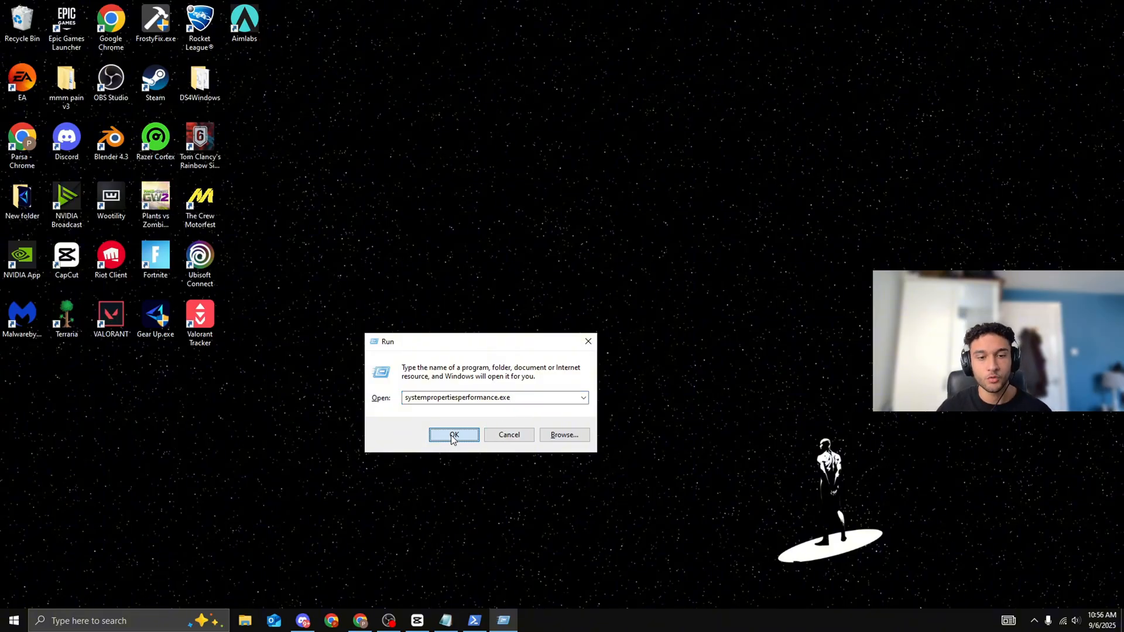
- Launch Performance Options, review Advanced processor scheduling (Programs), and return to Visual Effects for best performance
left_click(454, 435)
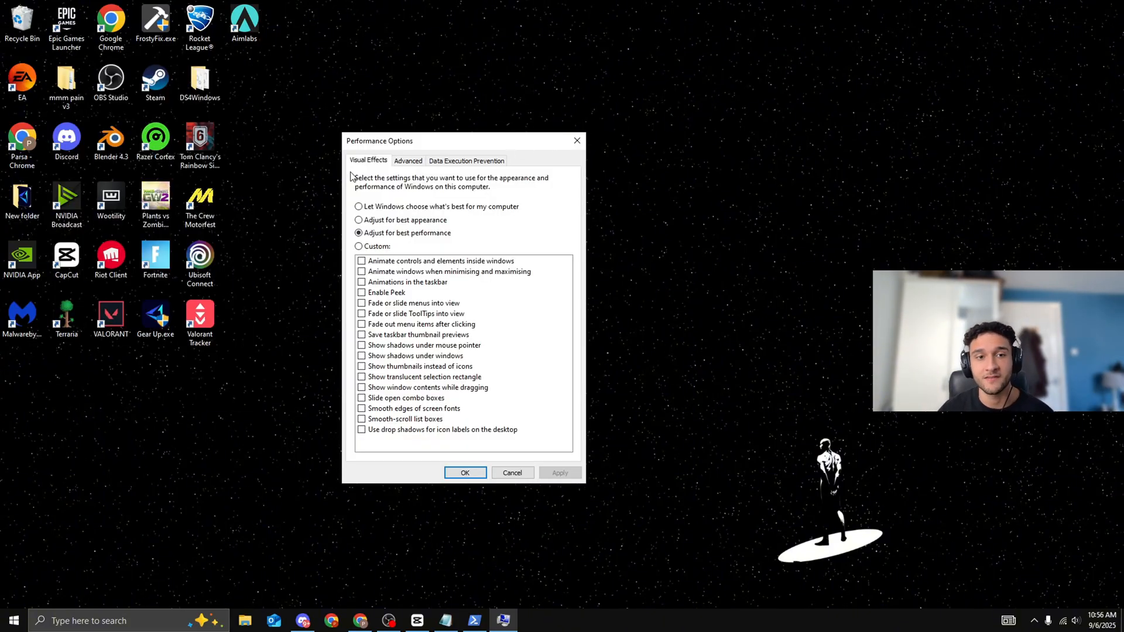
left_click(408, 160)
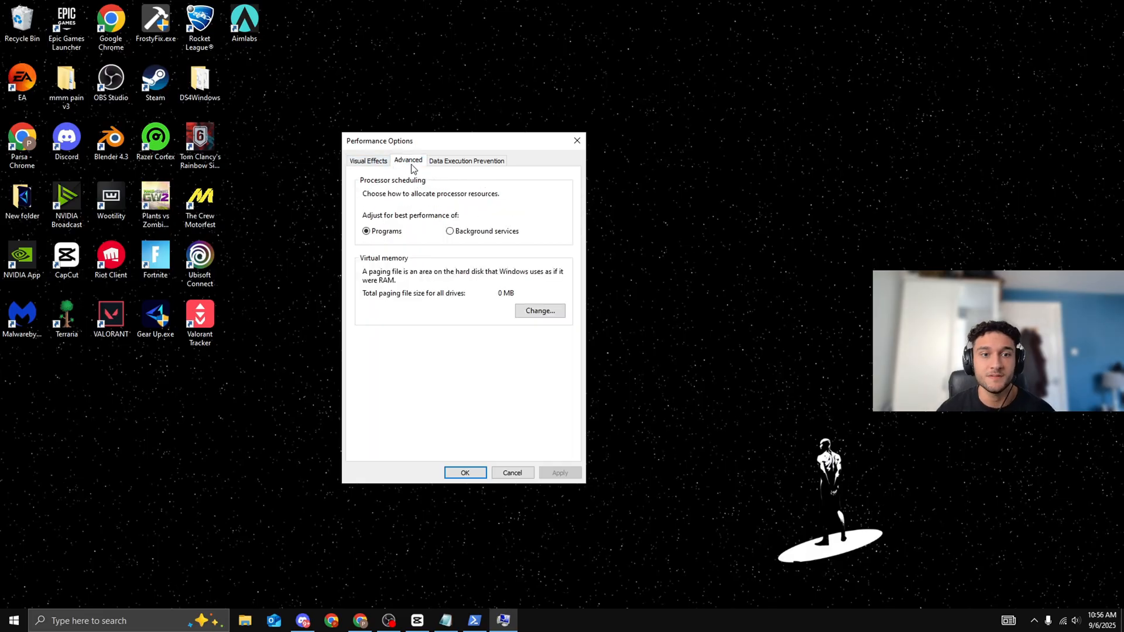
mouse_move(373, 204)
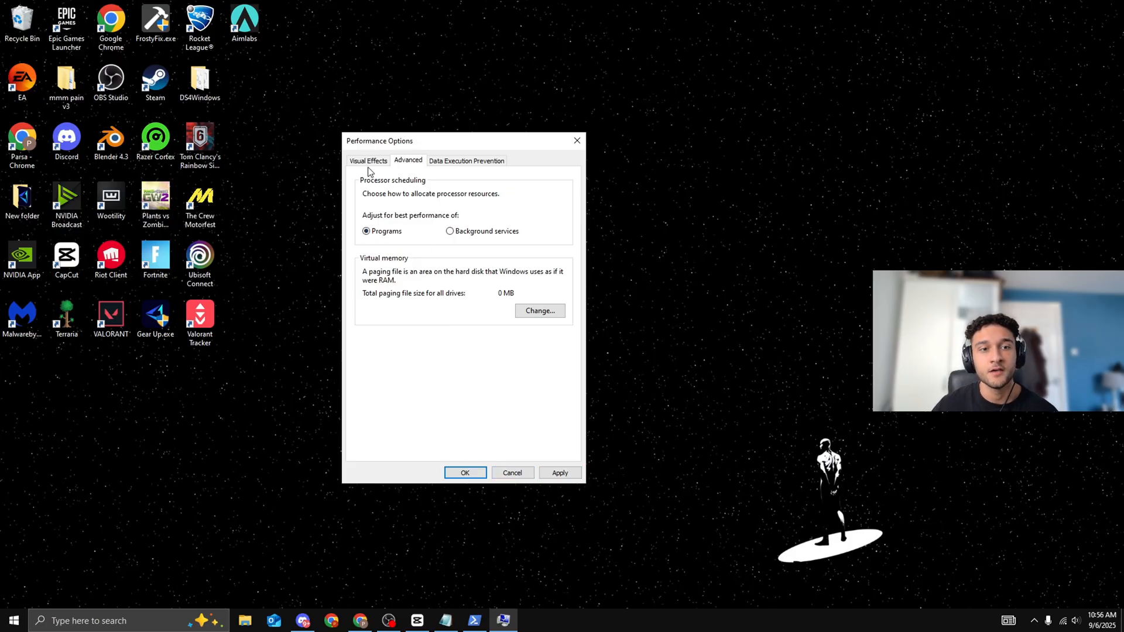
left_click(368, 159)
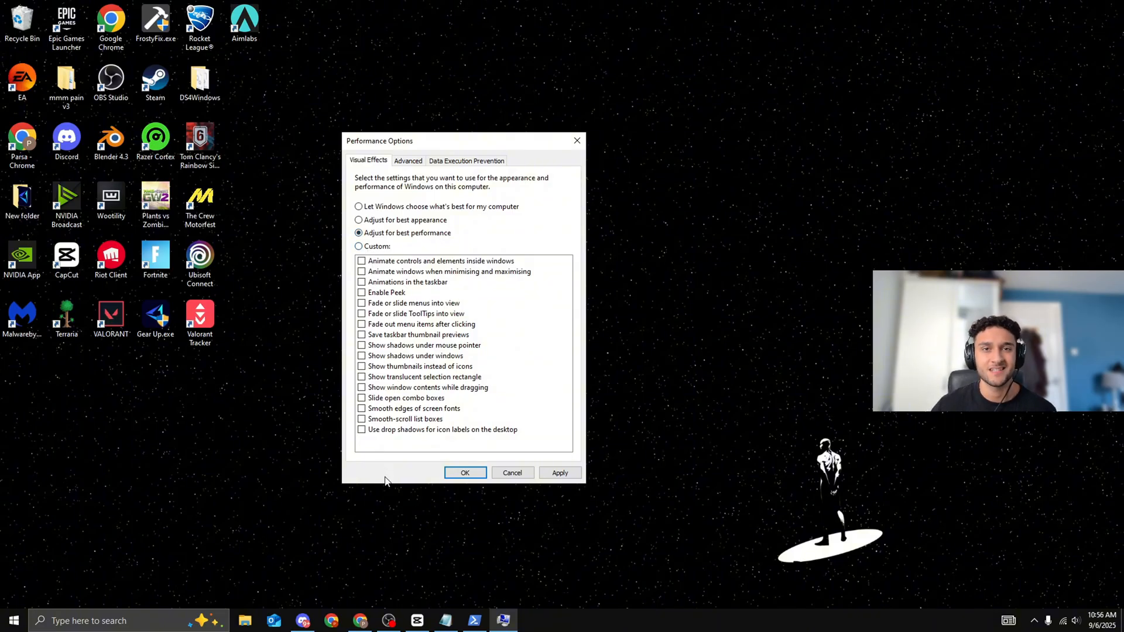
mouse_move(400, 461)
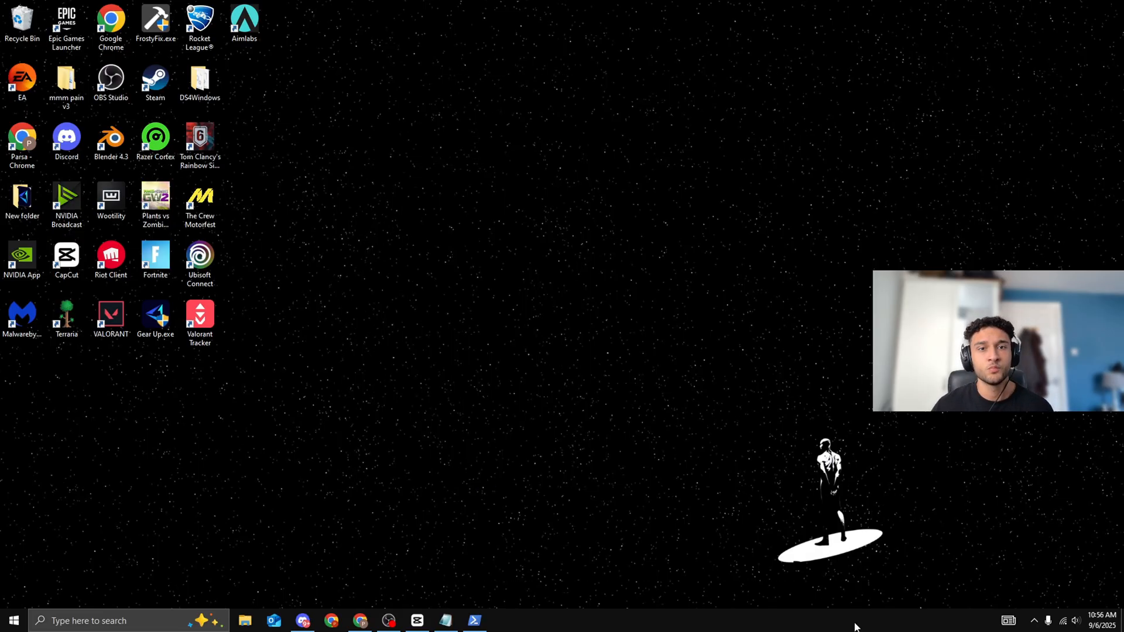
mouse_move(834, 595)
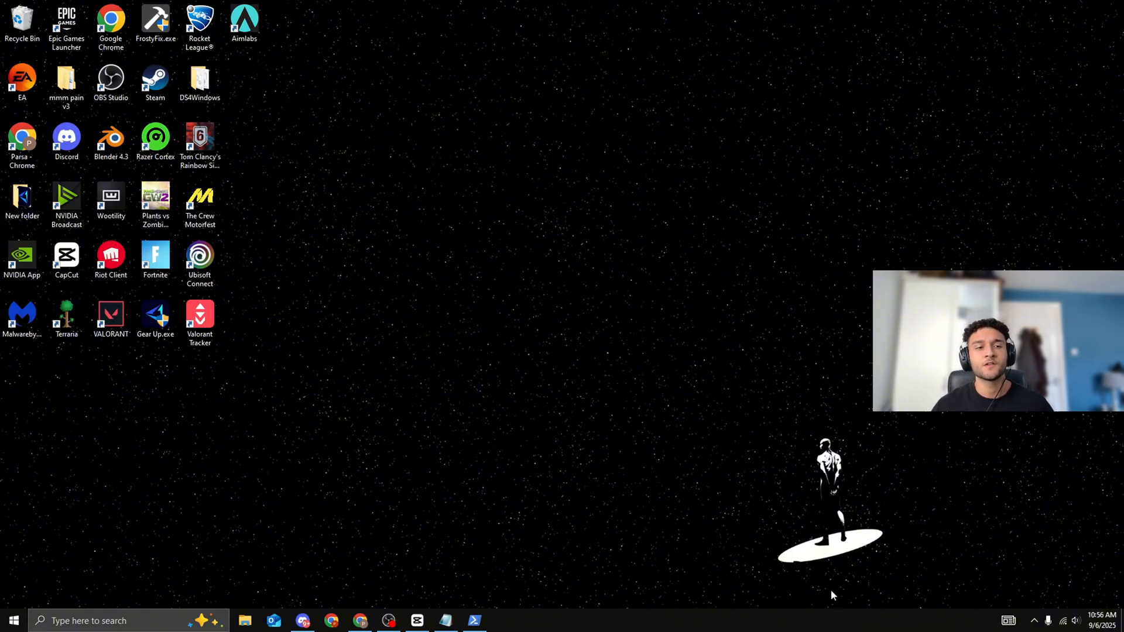
mouse_move(593, 318)
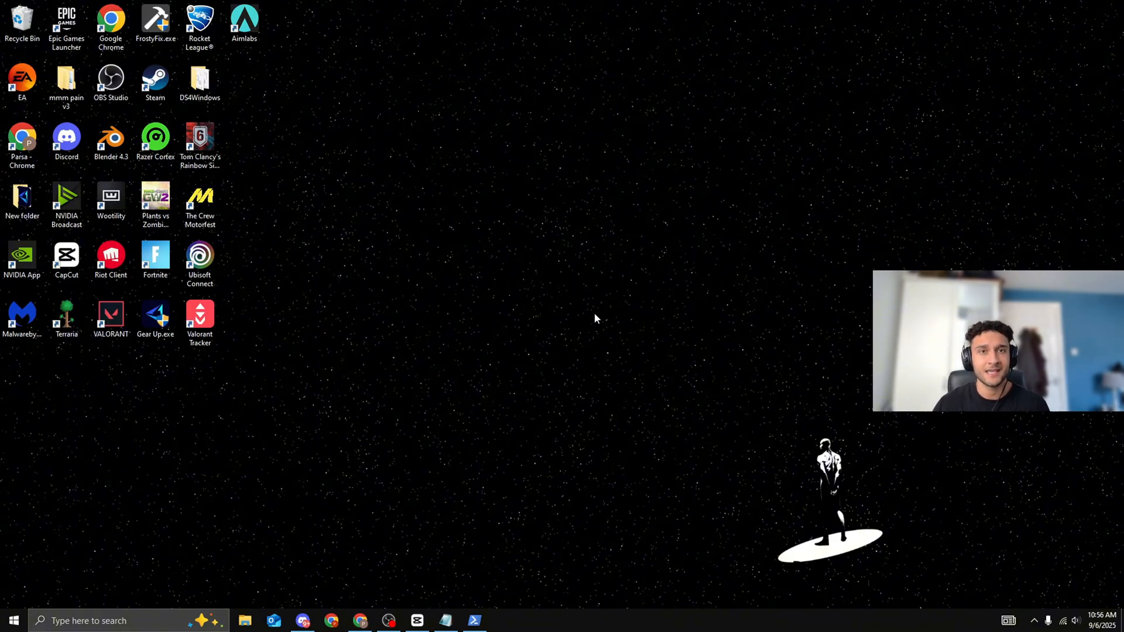
- Launch GearUP Booster from its desktop shortcut
left_click(21, 316)
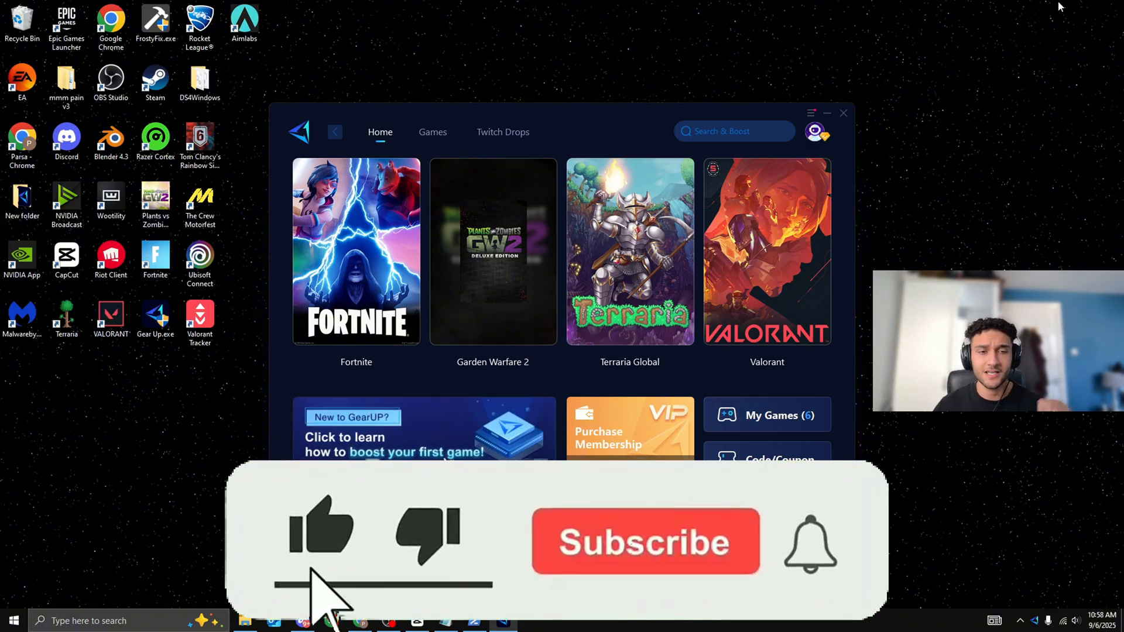
left_click(646, 543)
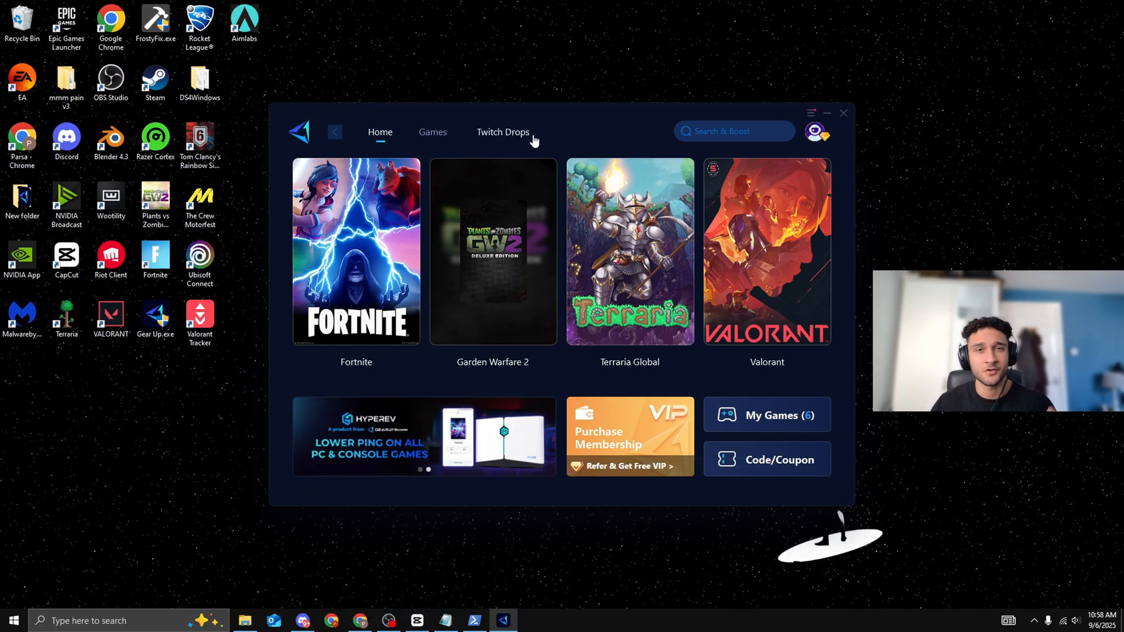
mouse_move(545, 196)
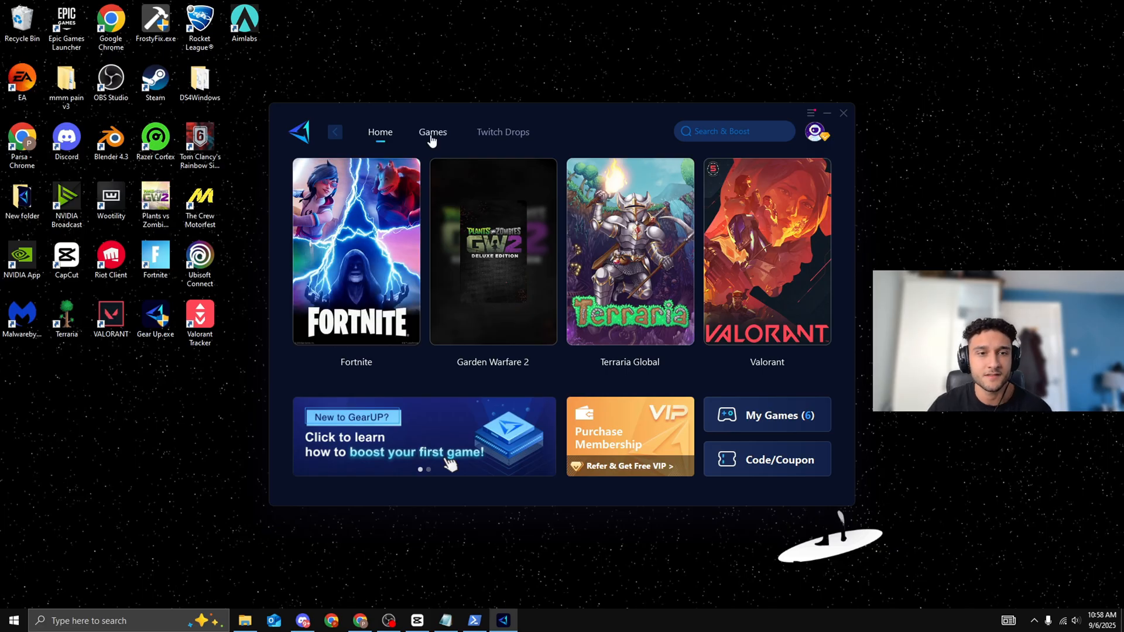
left_click(433, 131)
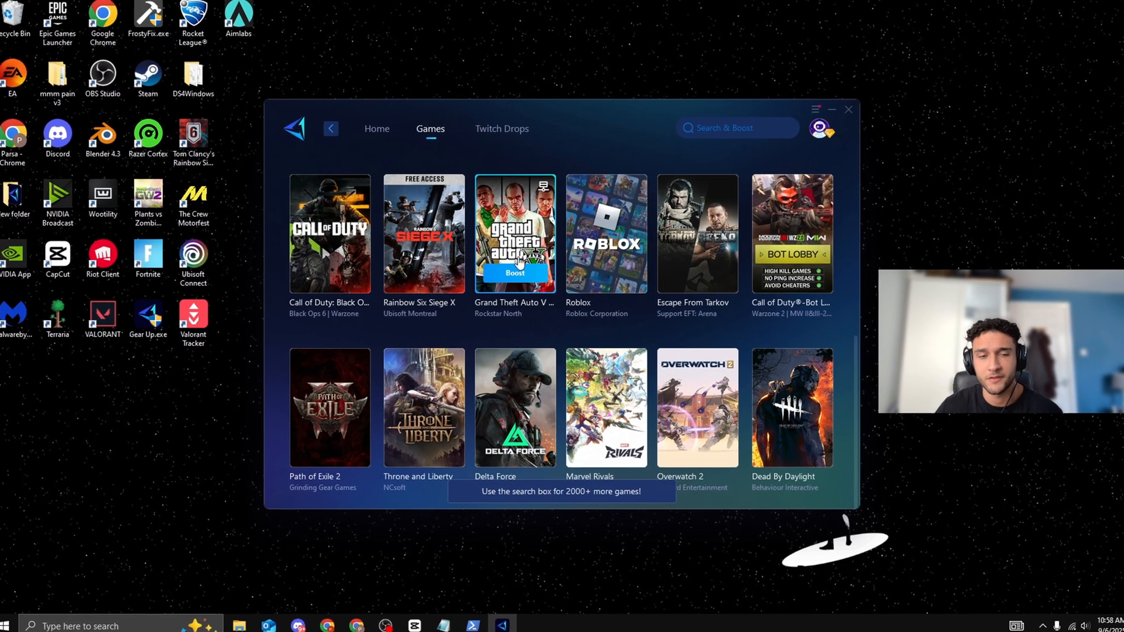
left_click(377, 129)
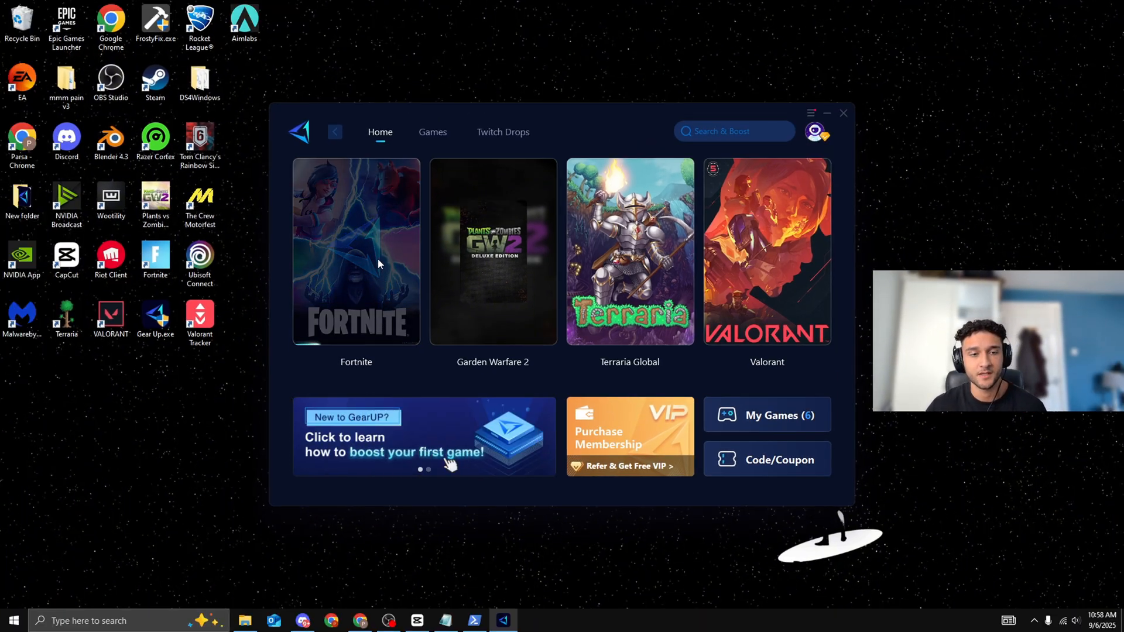
mouse_move(370, 324)
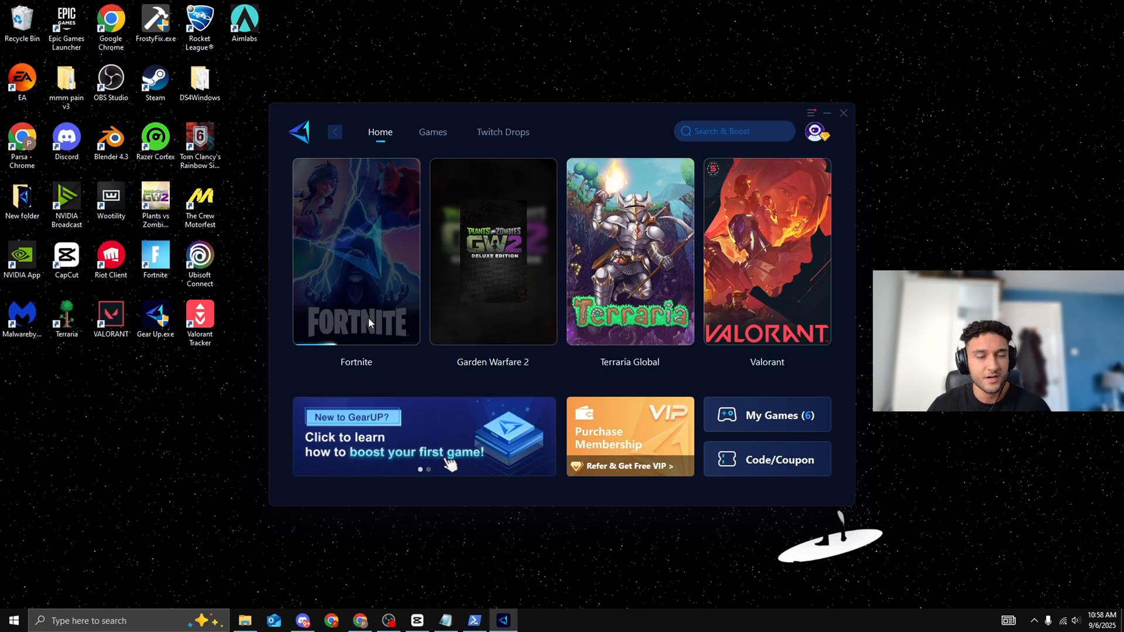
mouse_move(398, 293)
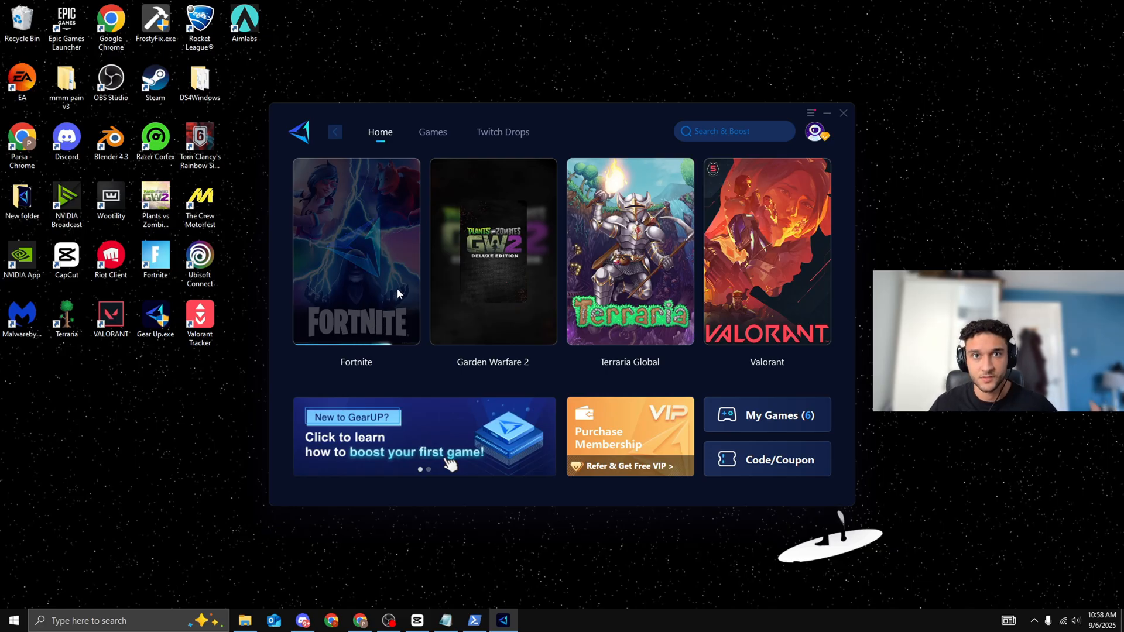
- Start boosting Fortnite on the Europe server and minimize GearUP while it runs
left_click(356, 252)
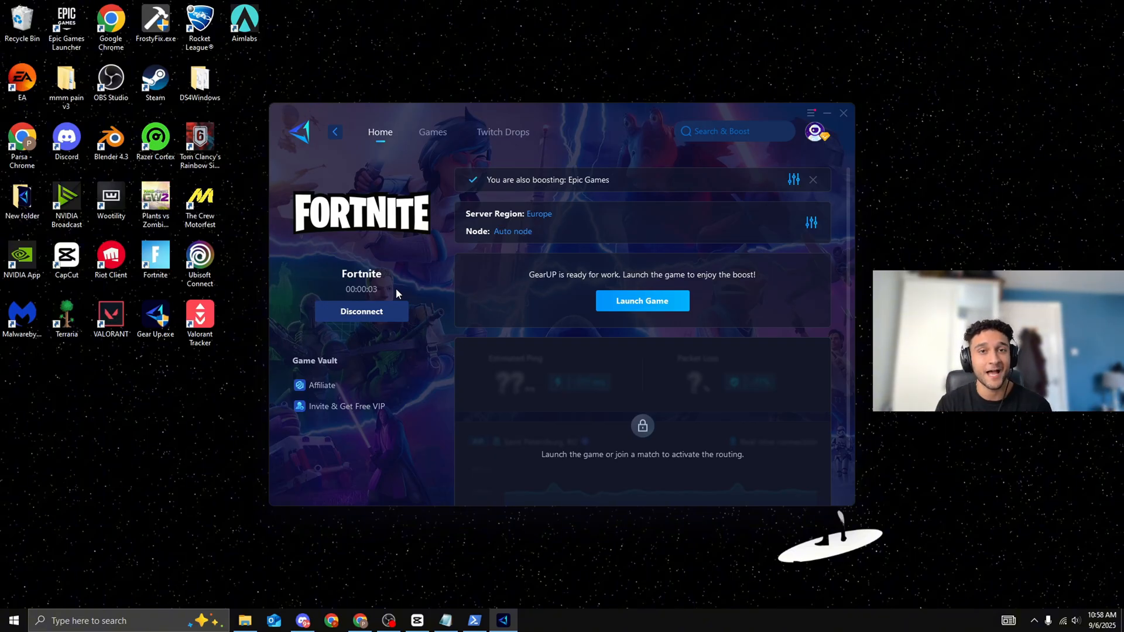
mouse_move(392, 273)
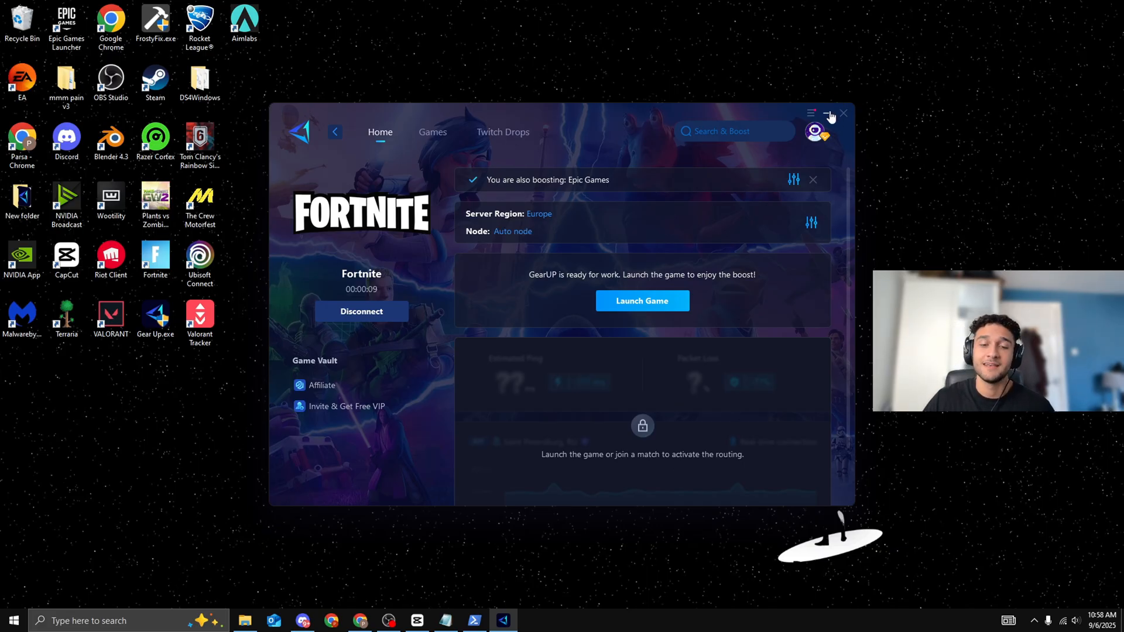
left_click(842, 113)
type("sys")
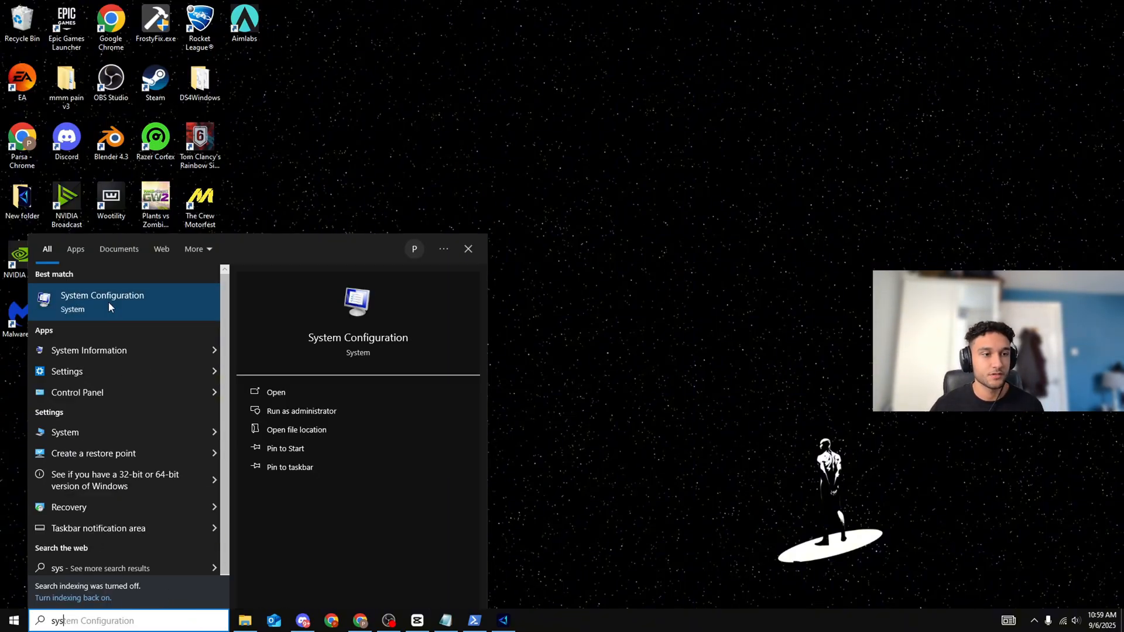
- Launch System Configuration from the Start search results
left_click(102, 302)
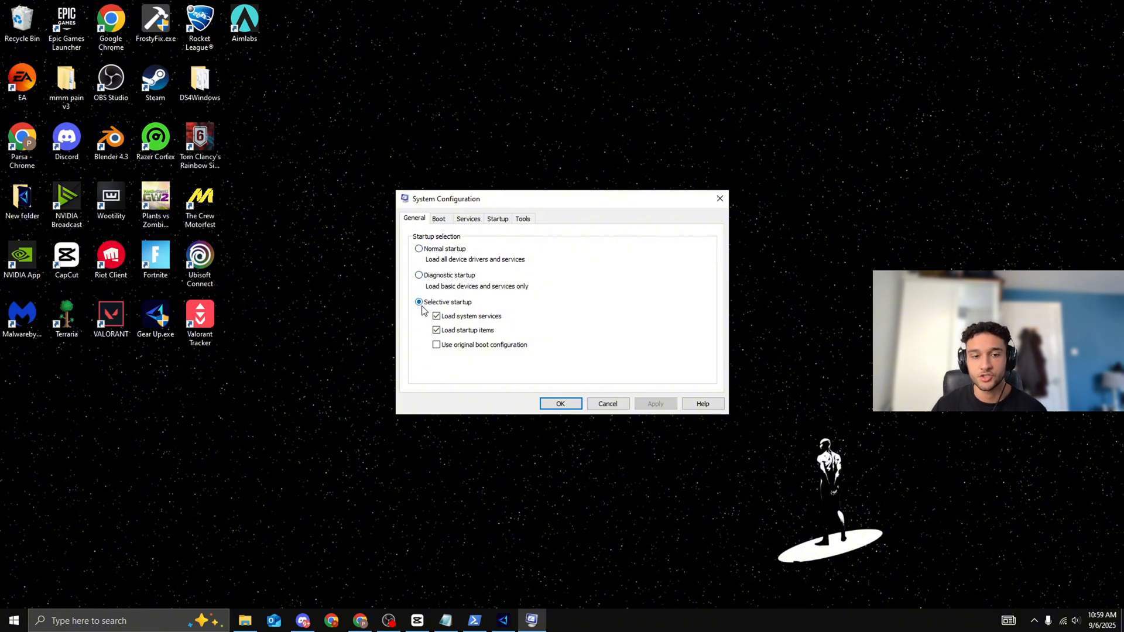
- Set the boot menu timeout to 3 seconds in the Boot settings
left_click(438, 219)
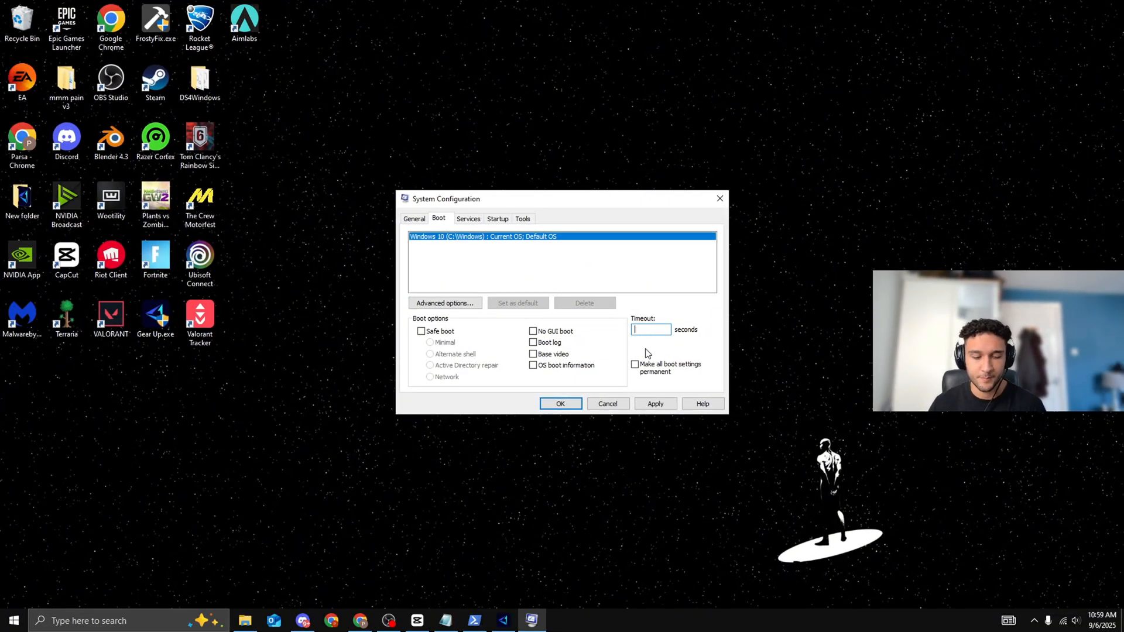
type("3")
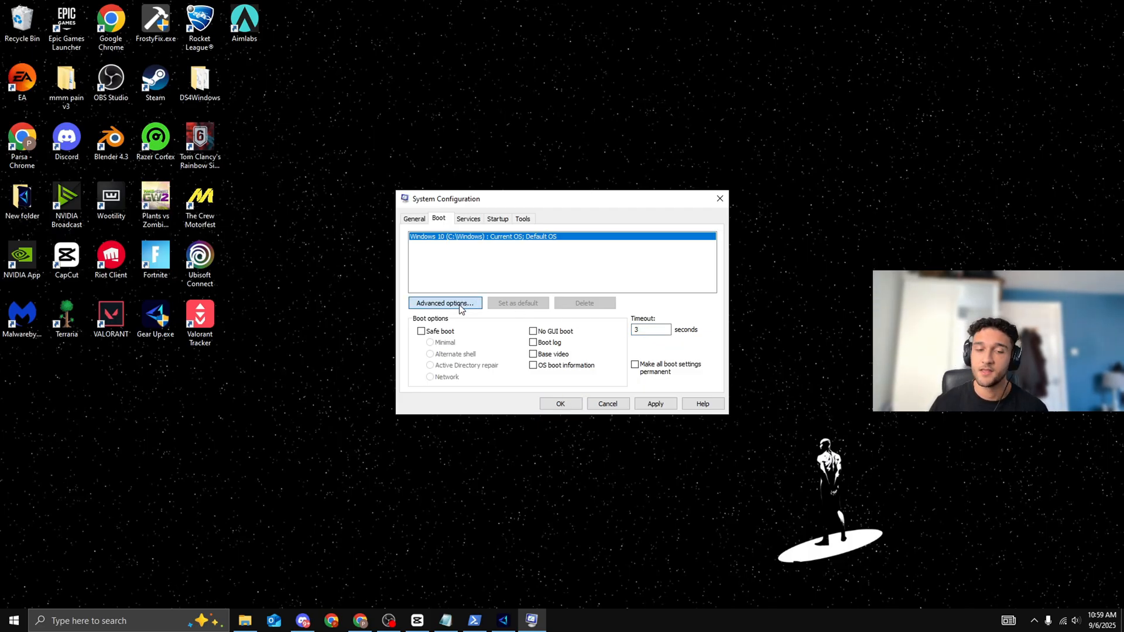
- Enable Number of processors at 8 in advanced boot options and apply the changes
left_click(445, 302)
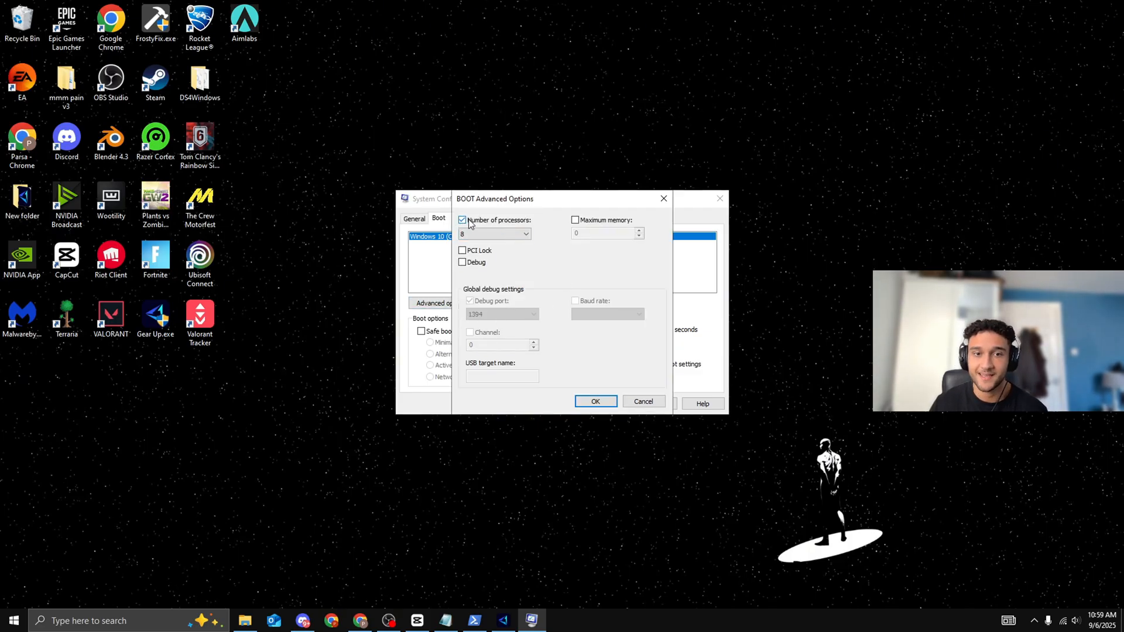
left_click(525, 233)
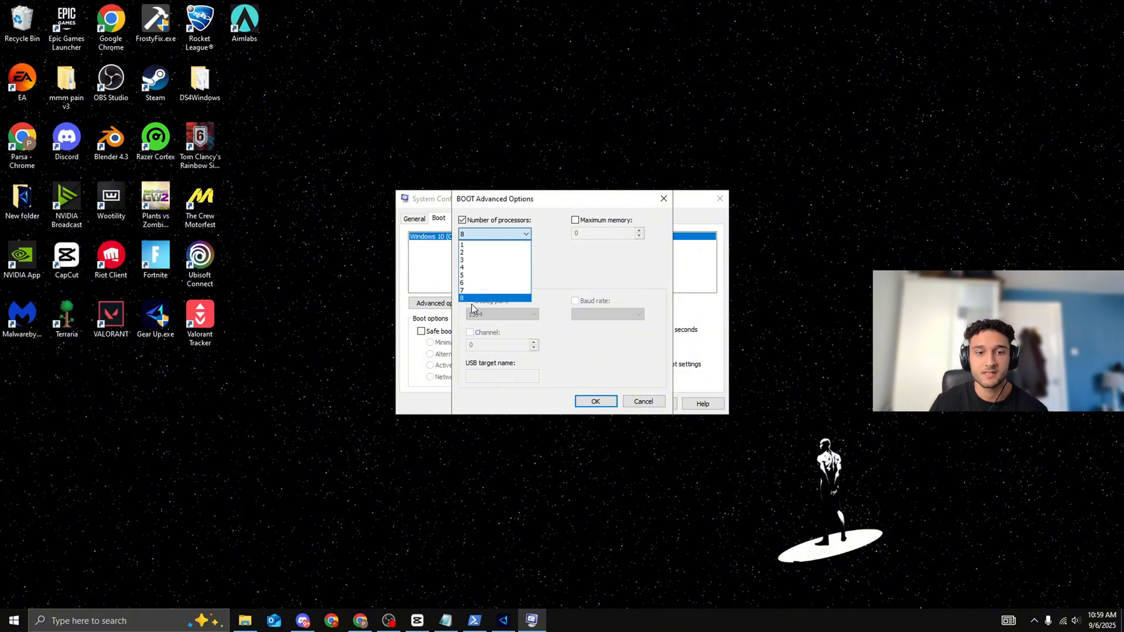
left_click(492, 299)
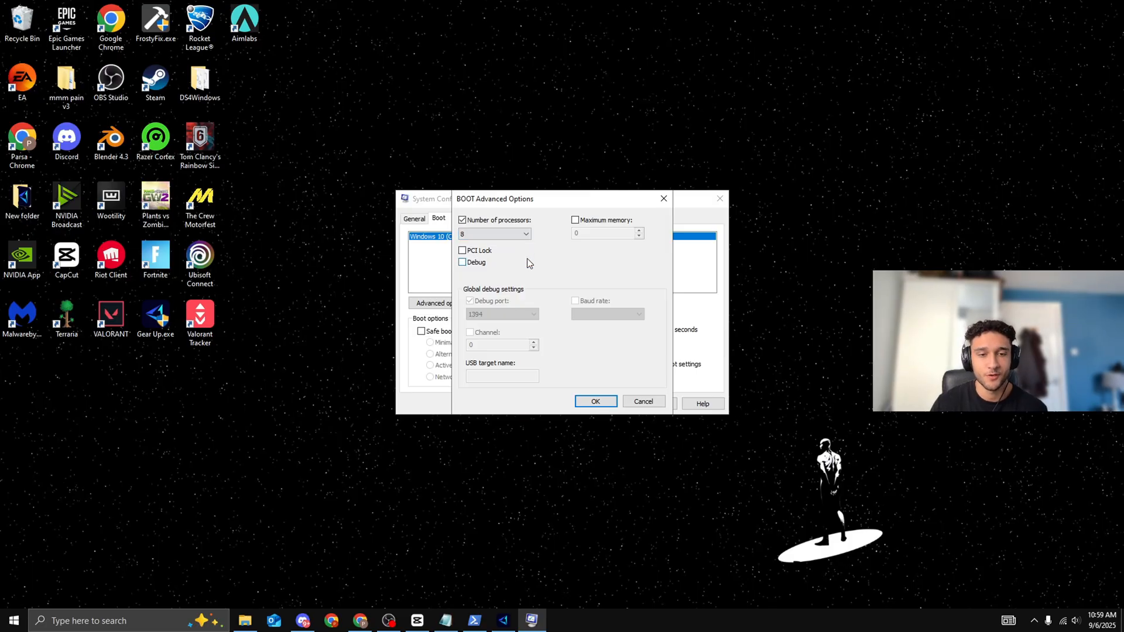
left_click(595, 400)
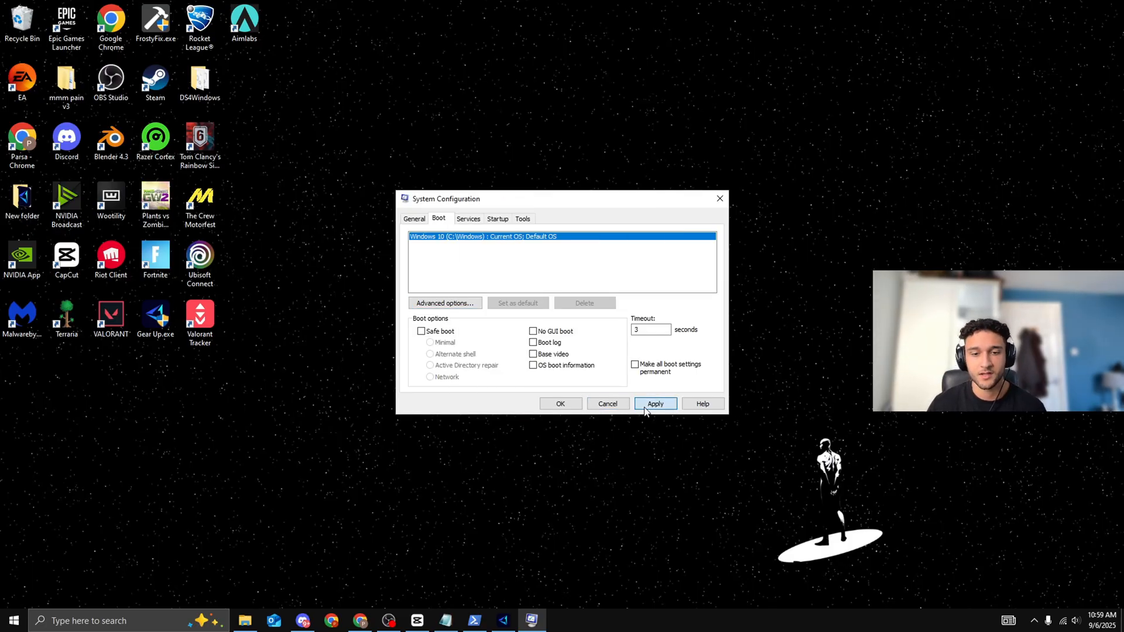
left_click(656, 402)
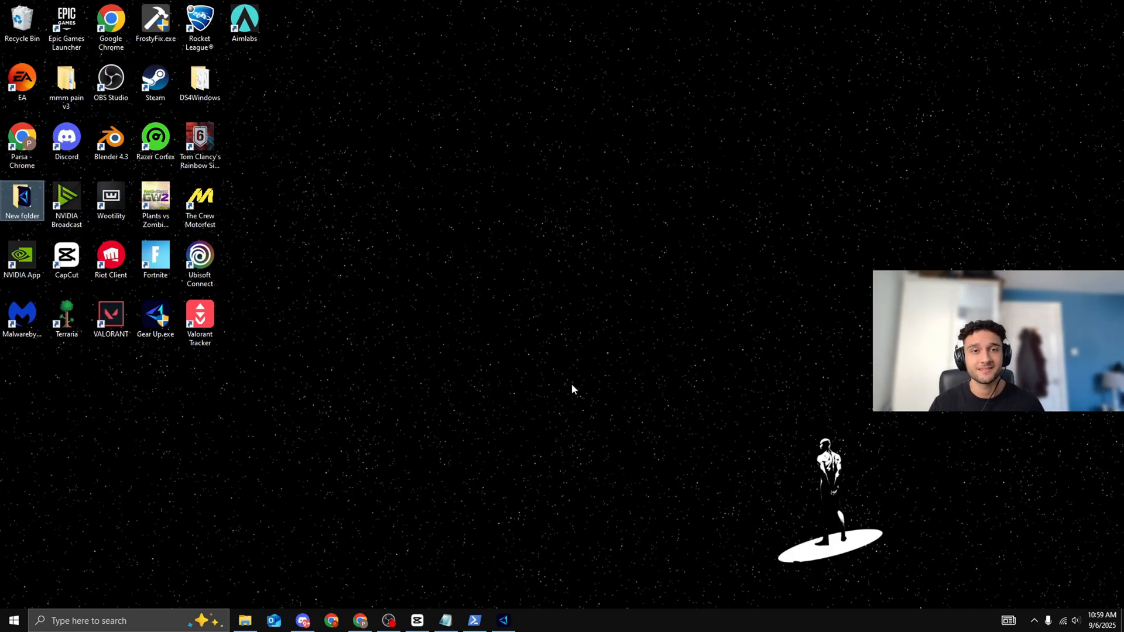
mouse_move(658, 379)
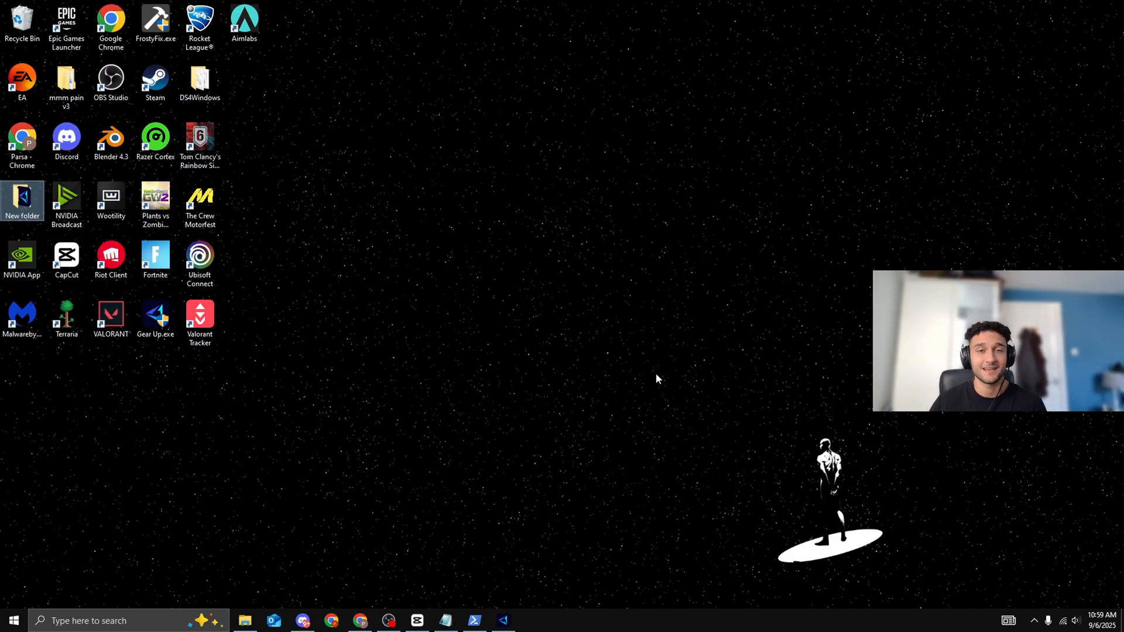